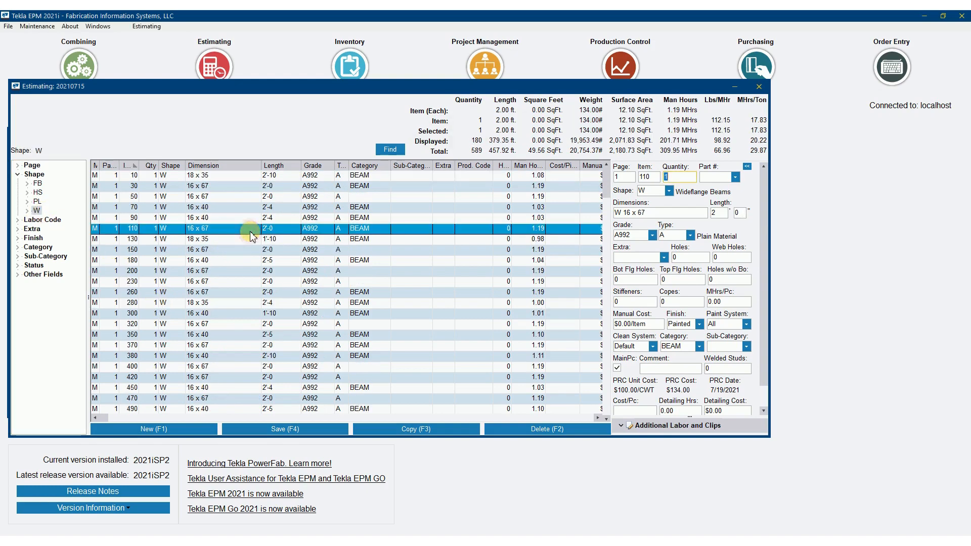
mouse_move(767, 437)
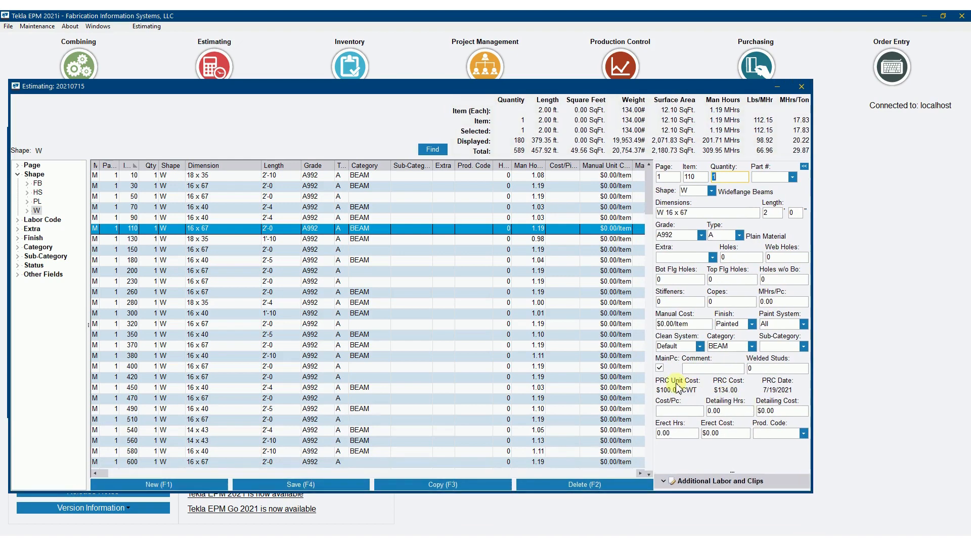
mouse_move(770, 394)
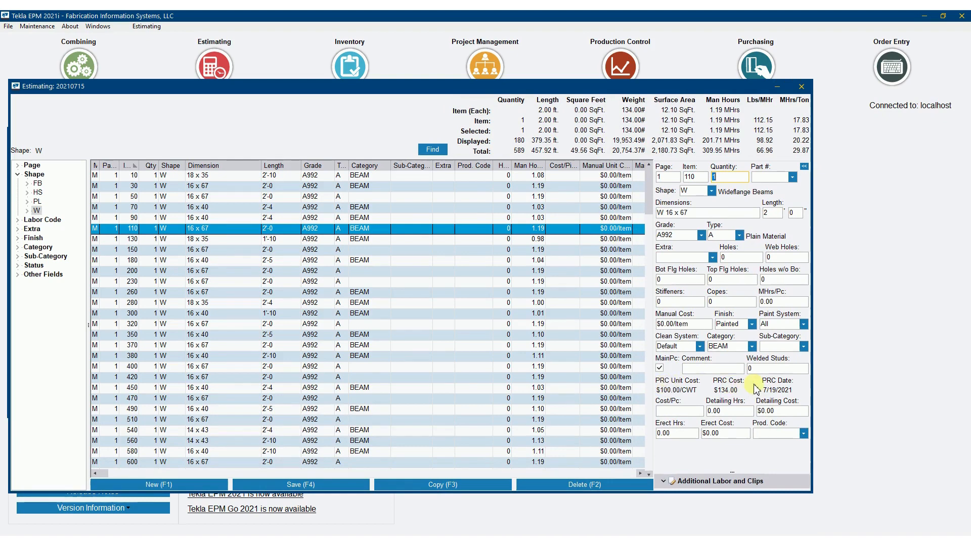
mouse_move(758, 386)
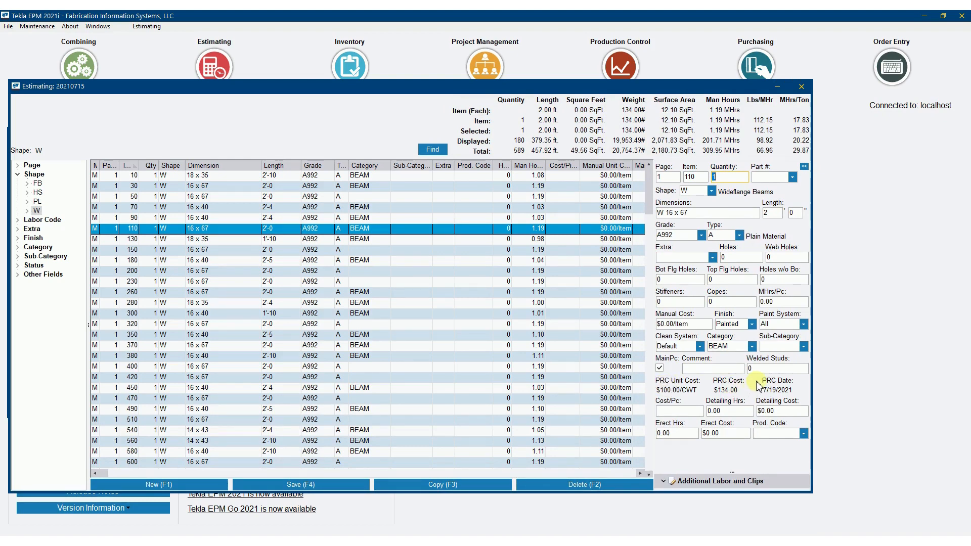
mouse_move(659, 390)
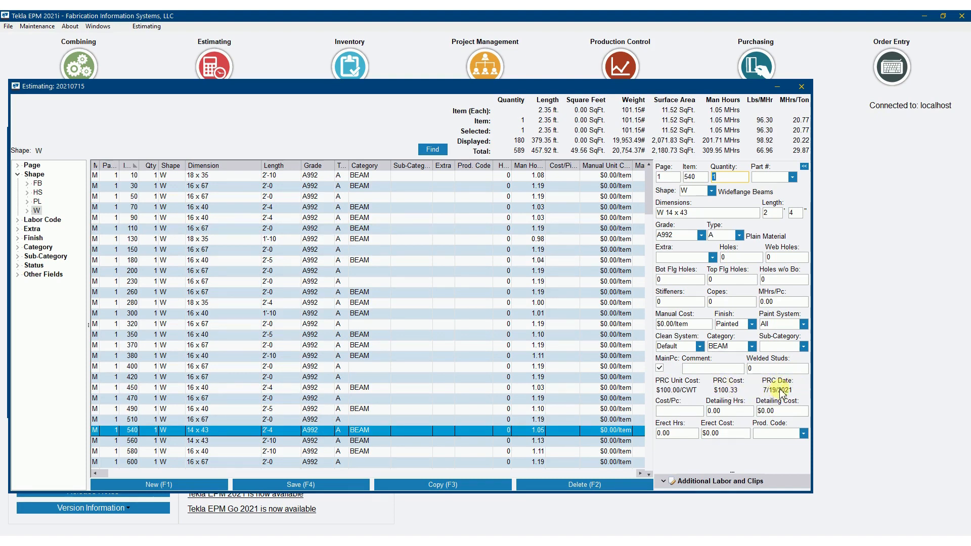
mouse_move(649, 219)
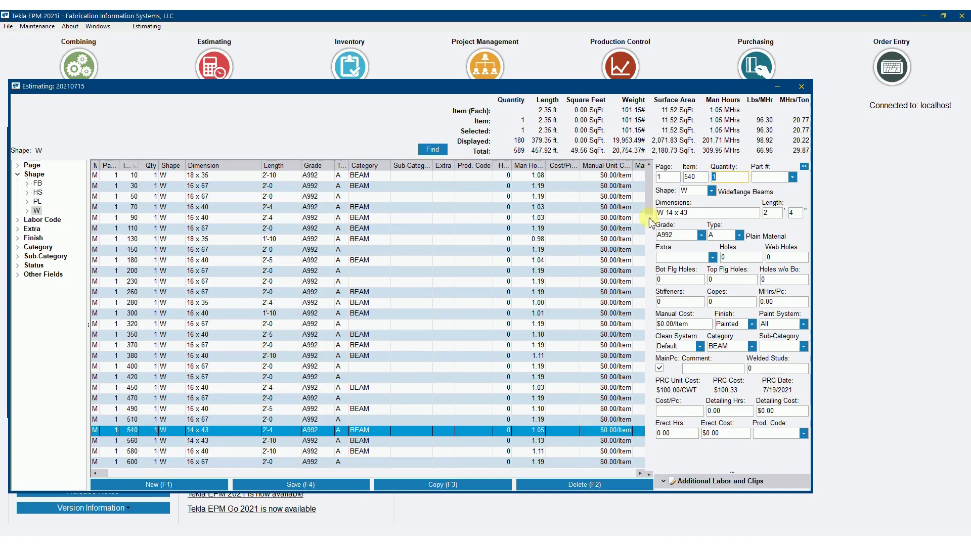
- Close the estimate and review job 20210715's suppliers, all left as Warehouse
left_click(801, 86)
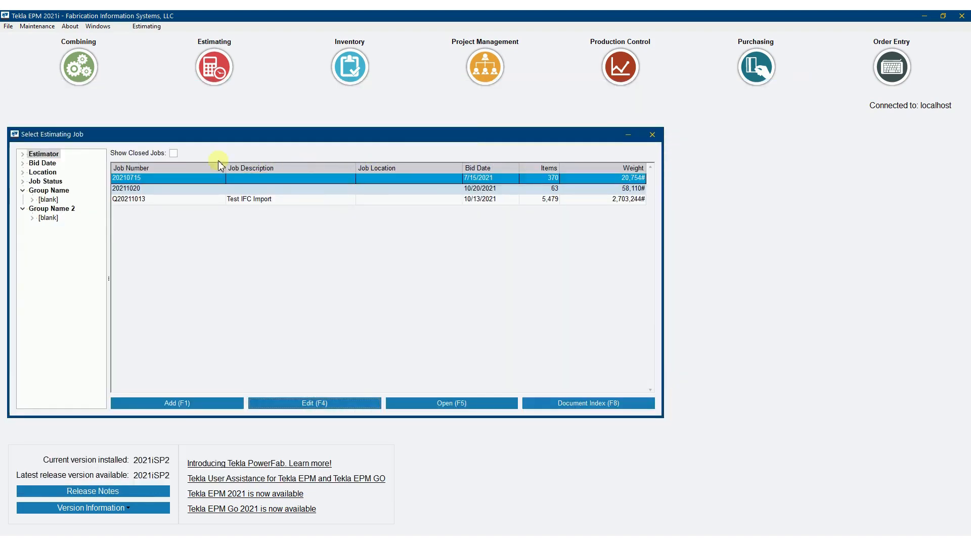
mouse_move(314, 403)
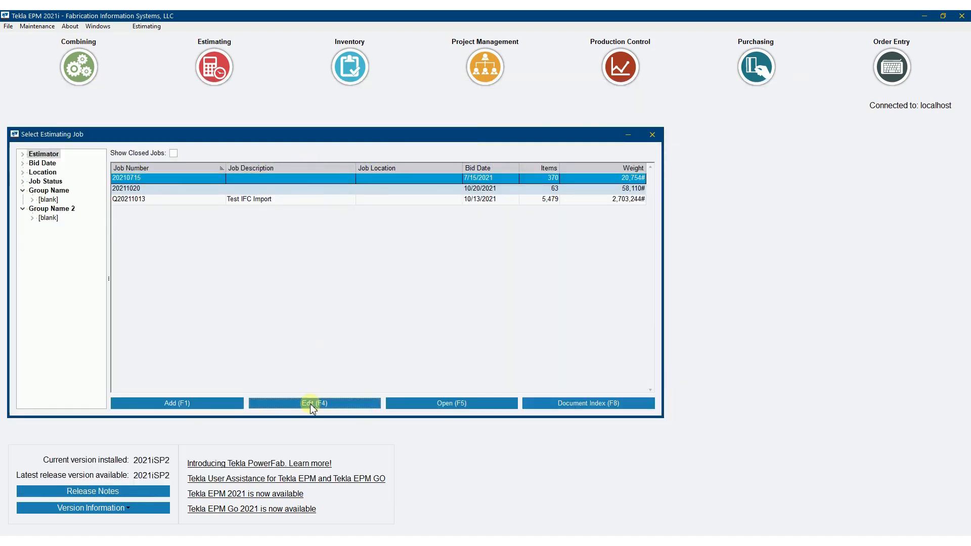
left_click(315, 403)
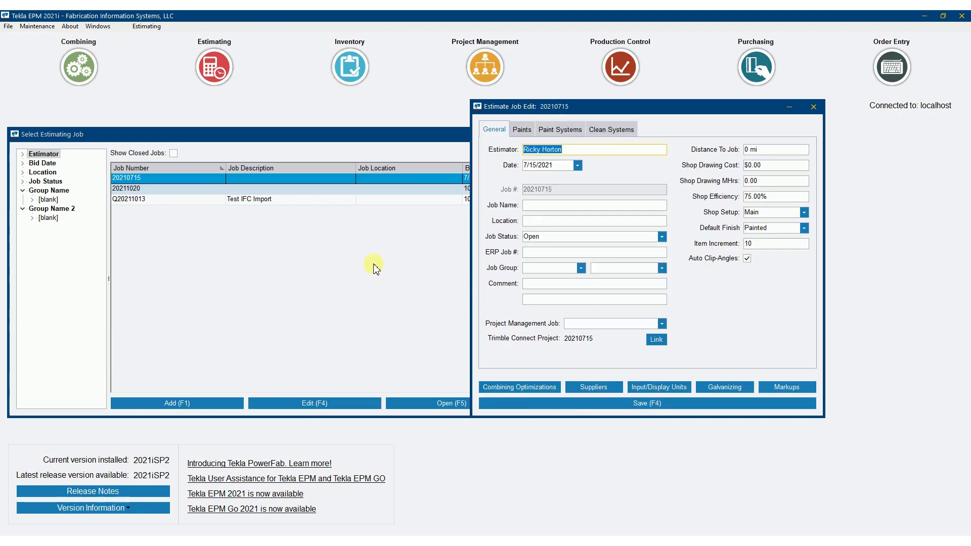
mouse_move(583, 371)
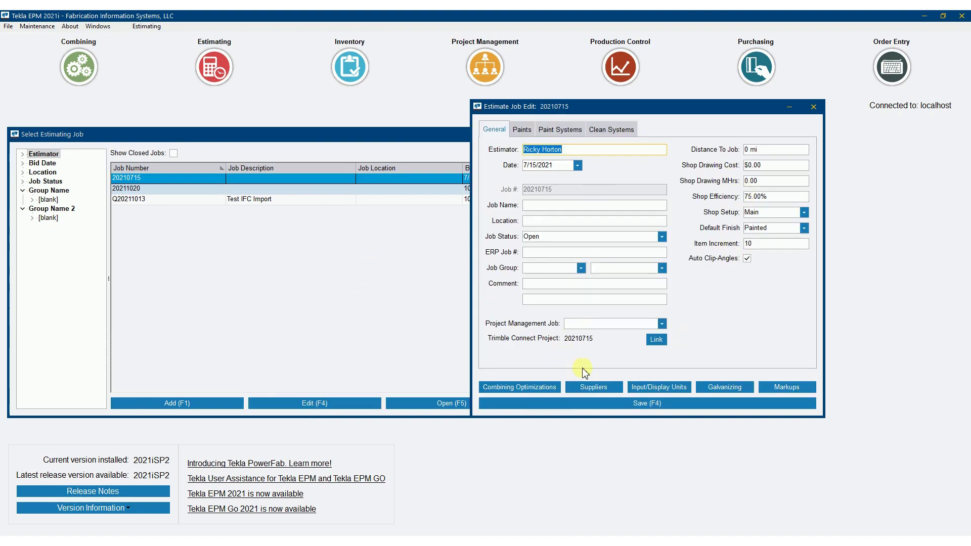
left_click(591, 386)
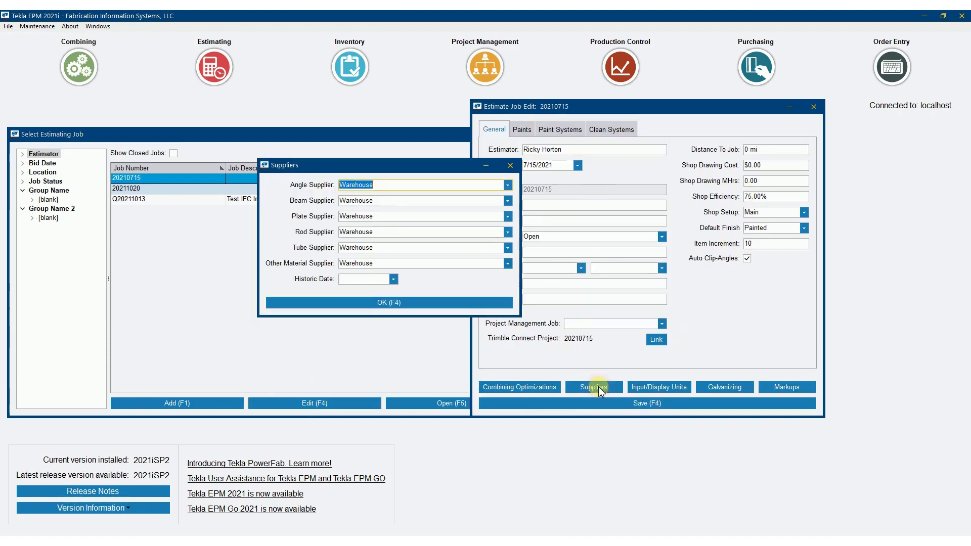
mouse_move(368, 260)
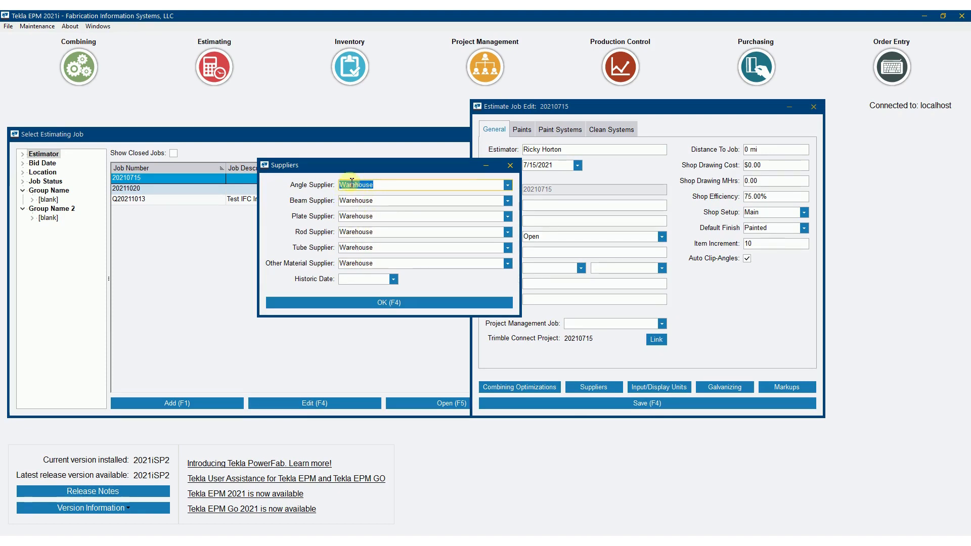
mouse_move(392, 265)
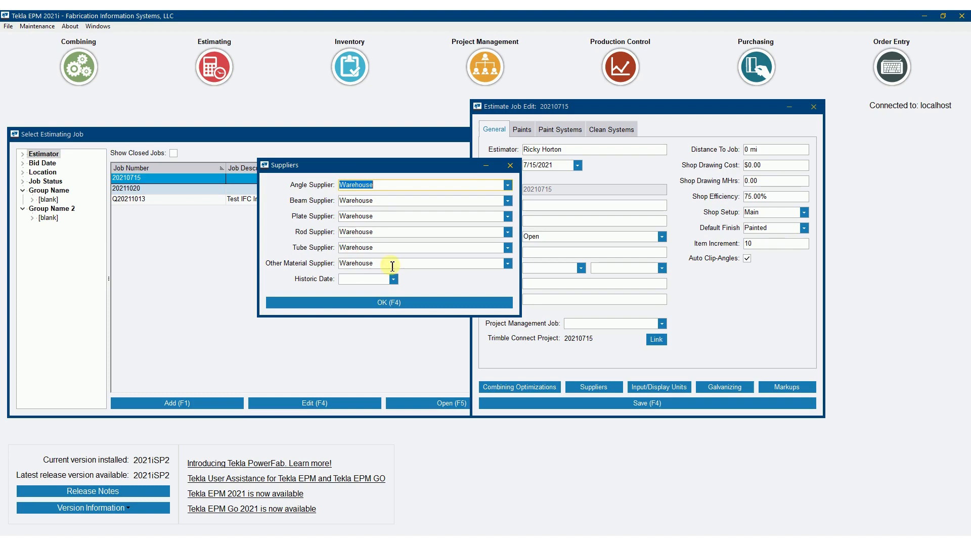
mouse_move(343, 279)
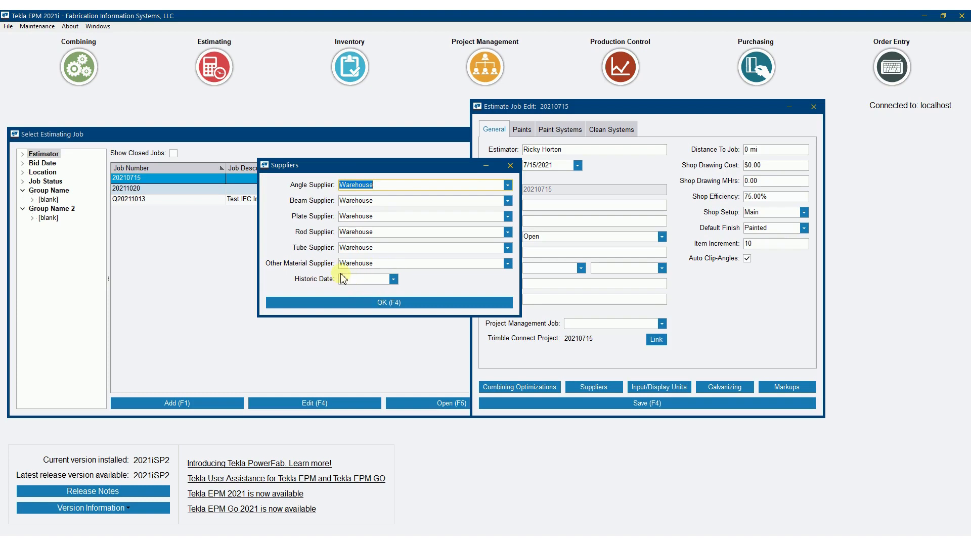
mouse_move(507, 175)
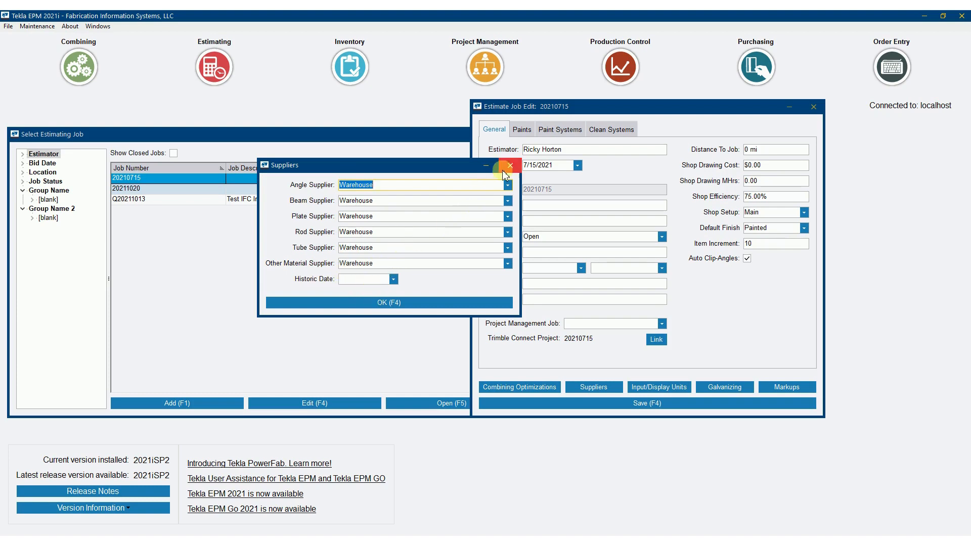
mouse_move(509, 165)
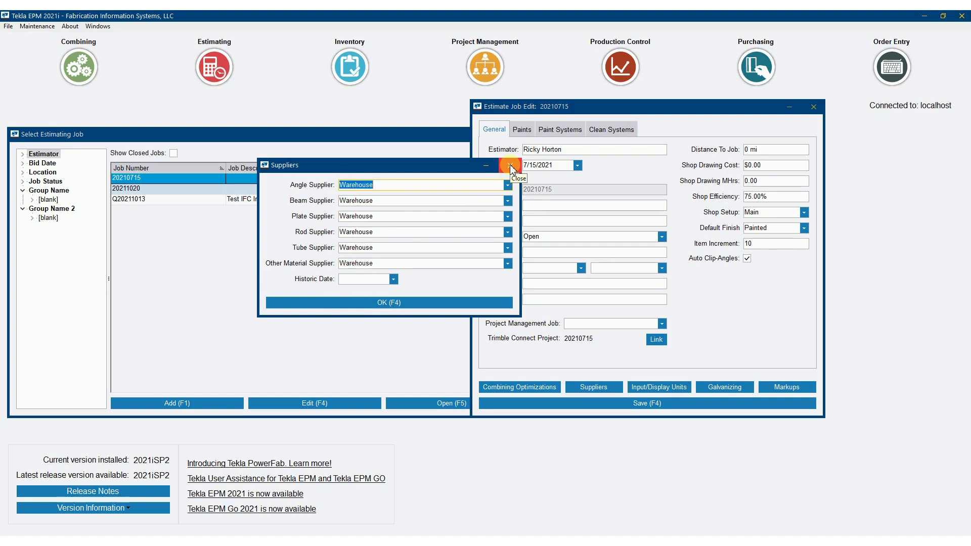
left_click(509, 165)
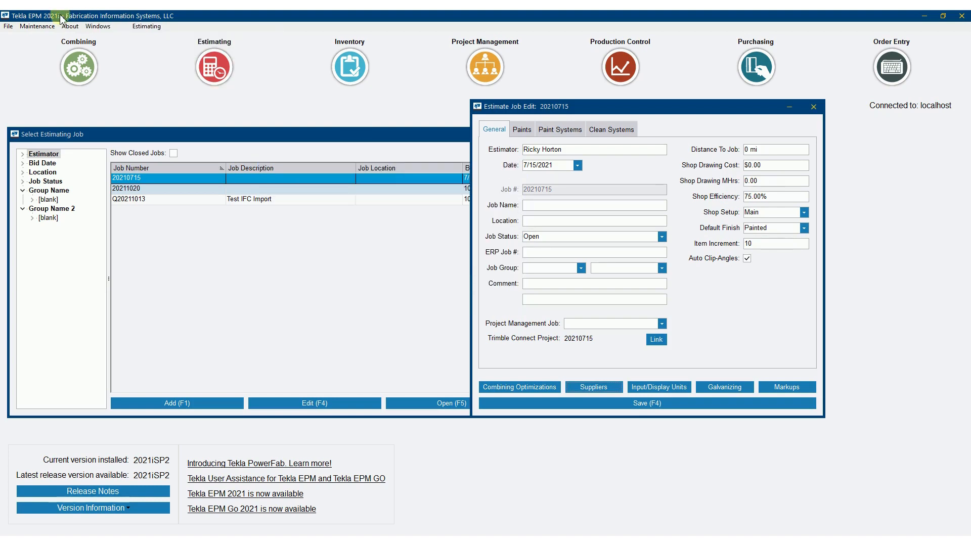
- Check warehouse W A992 prices, e.g. 12 x 35 at $100.00/CWT, then close the price list
left_click(592, 387)
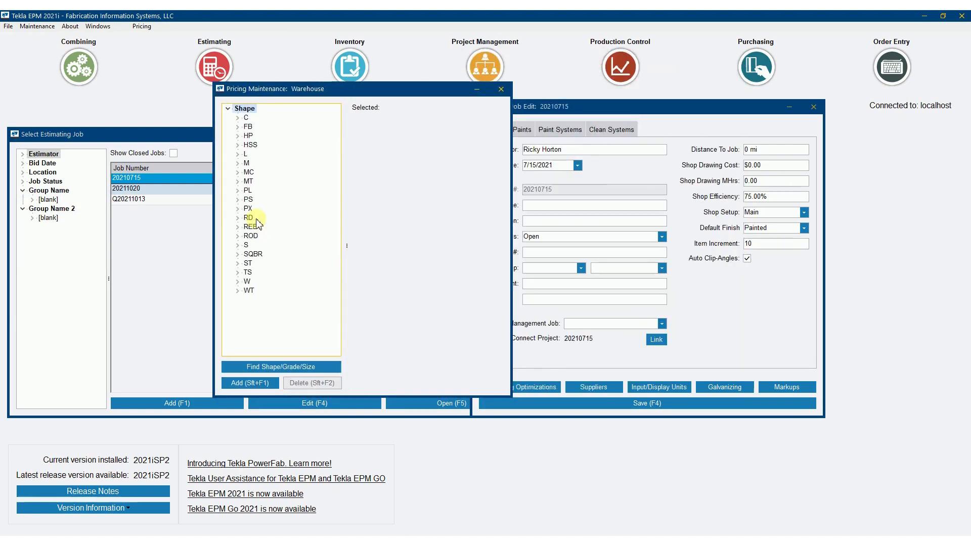
left_click(238, 281)
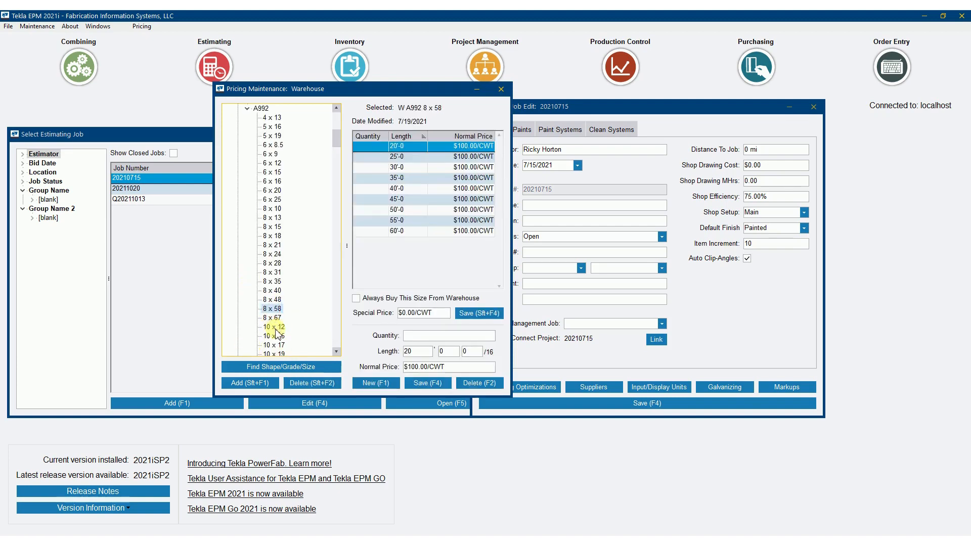
left_click(272, 344)
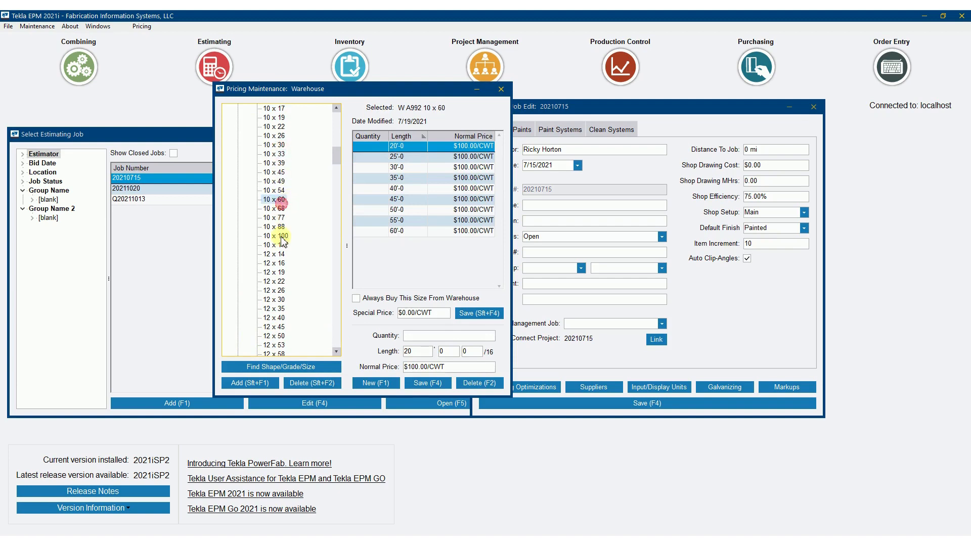
left_click(274, 308)
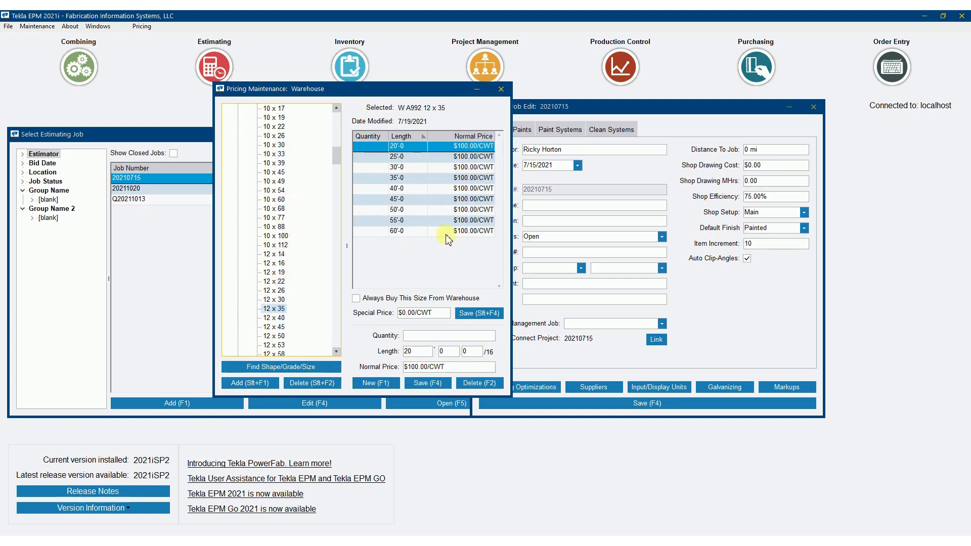
mouse_move(274, 308)
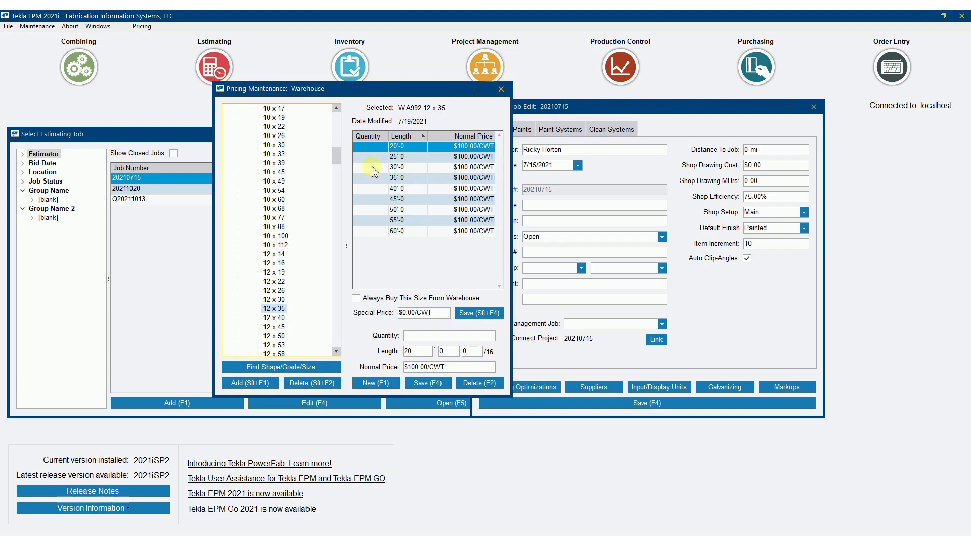
left_click(142, 26)
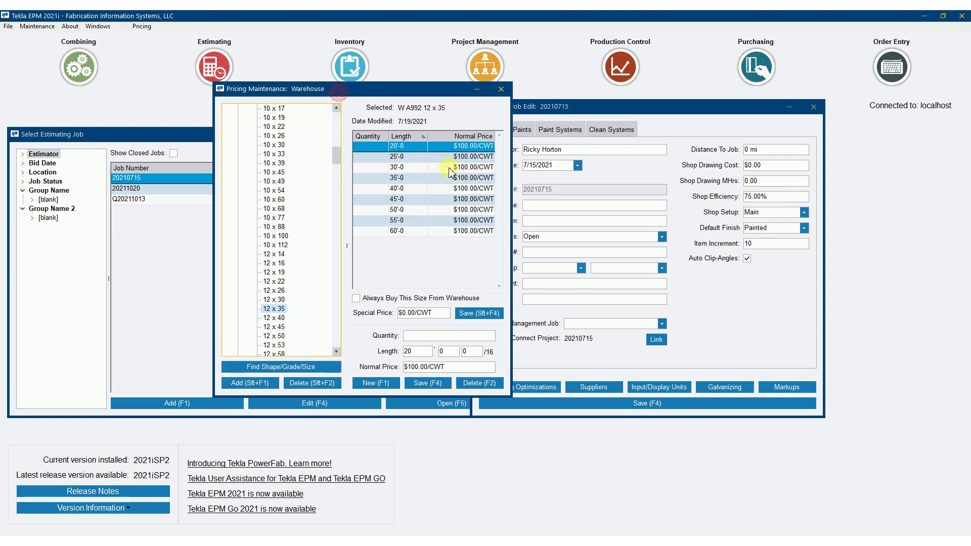
left_click(245, 109)
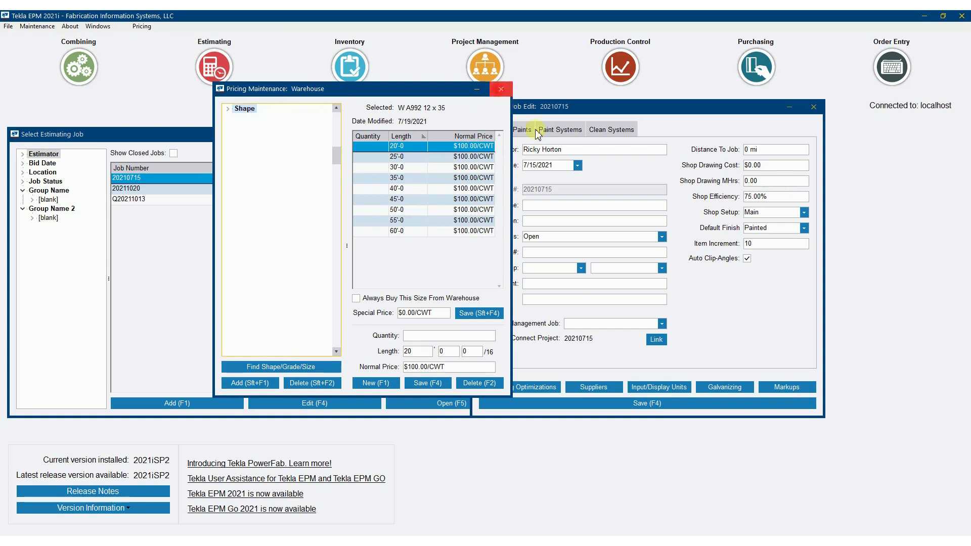
left_click(500, 89)
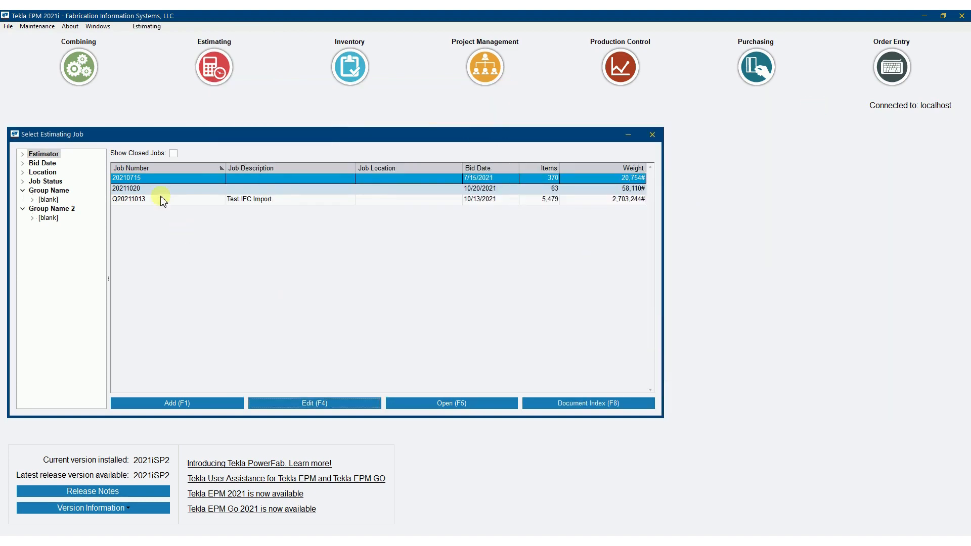
- Reopen estimate 20210715 from the Select Estimating Job list
double_click(126, 178)
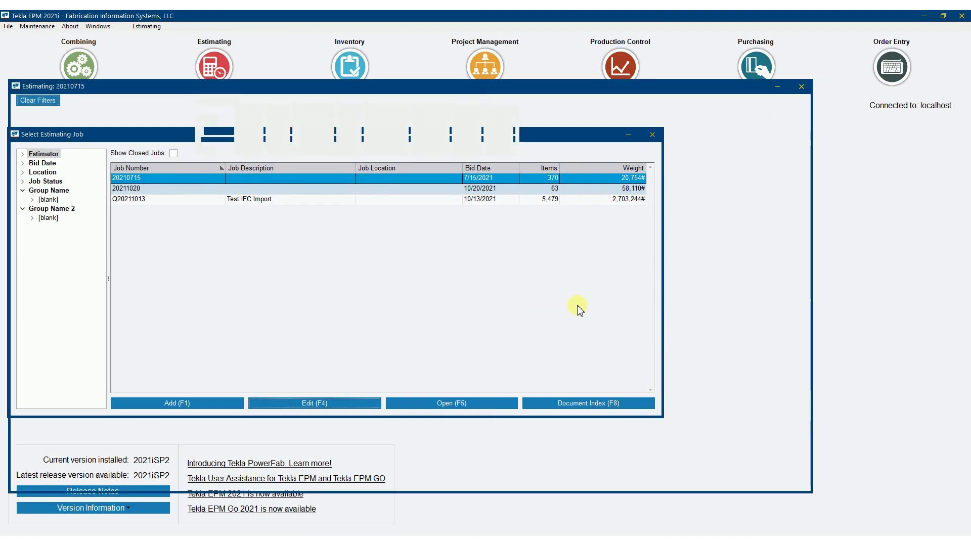
left_click(451, 403)
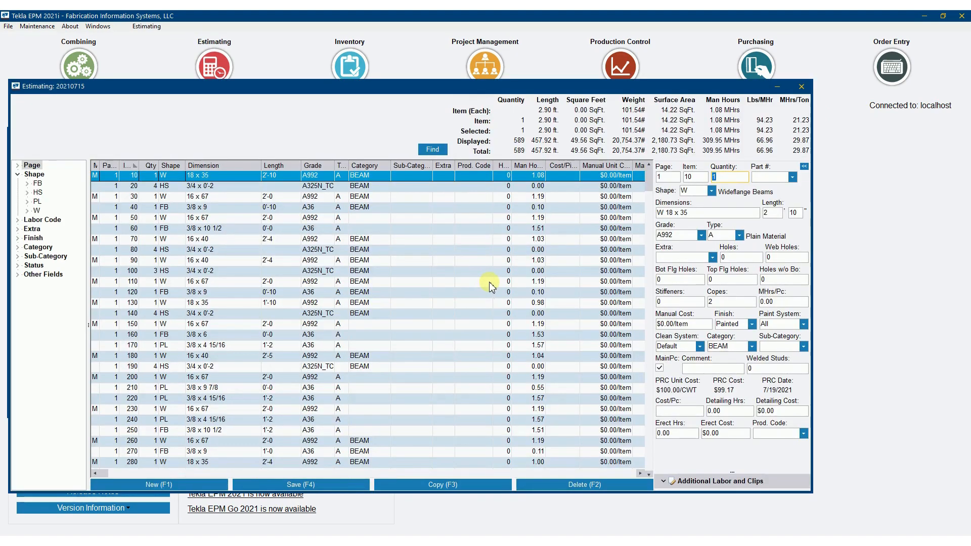
mouse_move(489, 283)
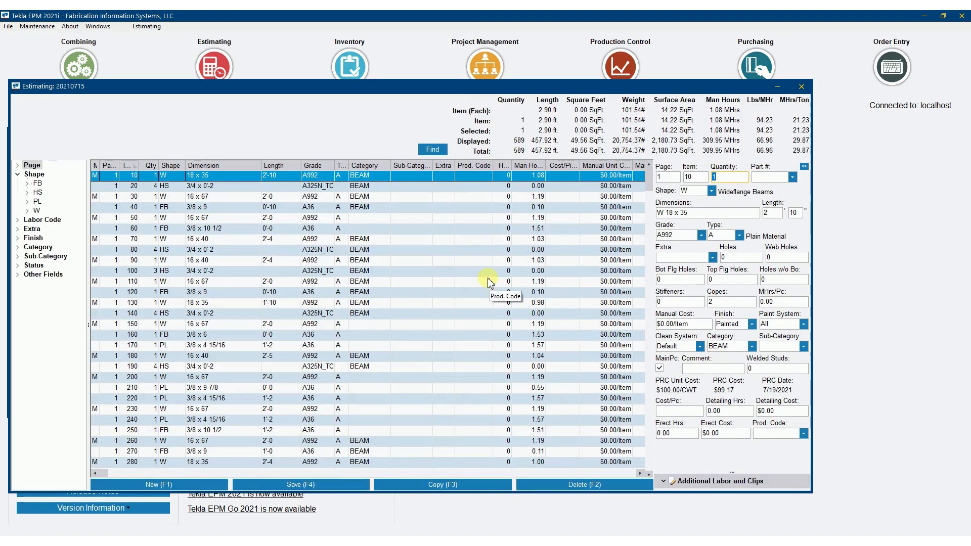
mouse_move(309, 263)
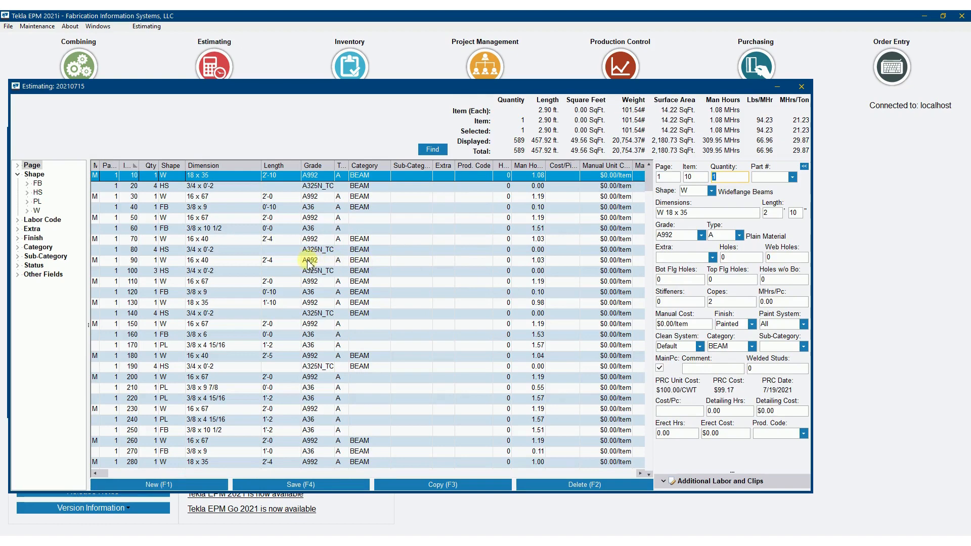
- Start job-specific pricing maintenance for estimate 20210715 from the Estimating menu
left_click(146, 27)
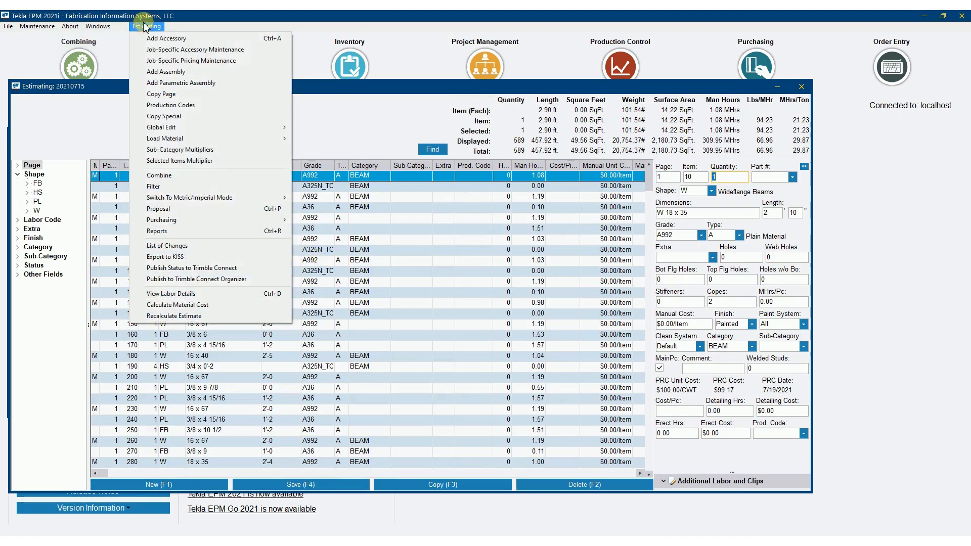
mouse_move(210, 61)
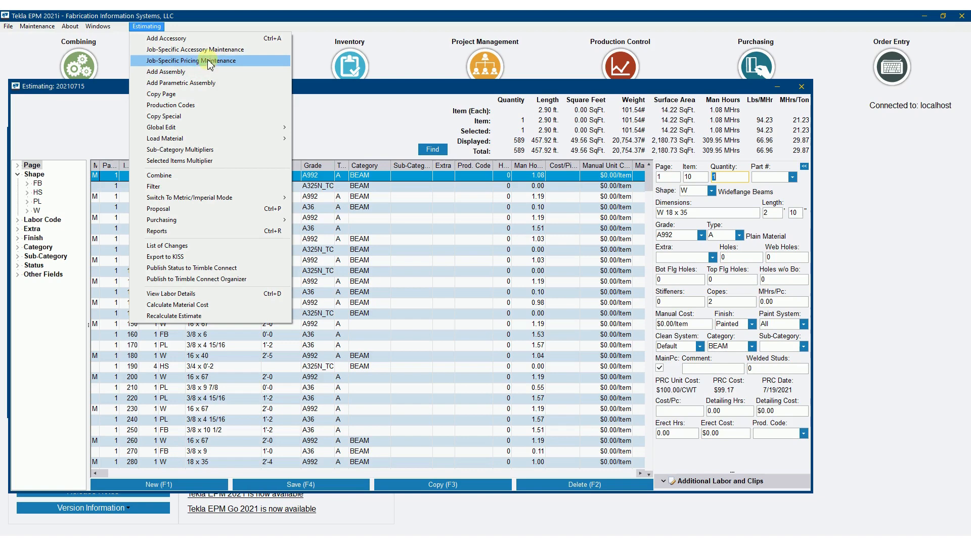
mouse_move(180, 63)
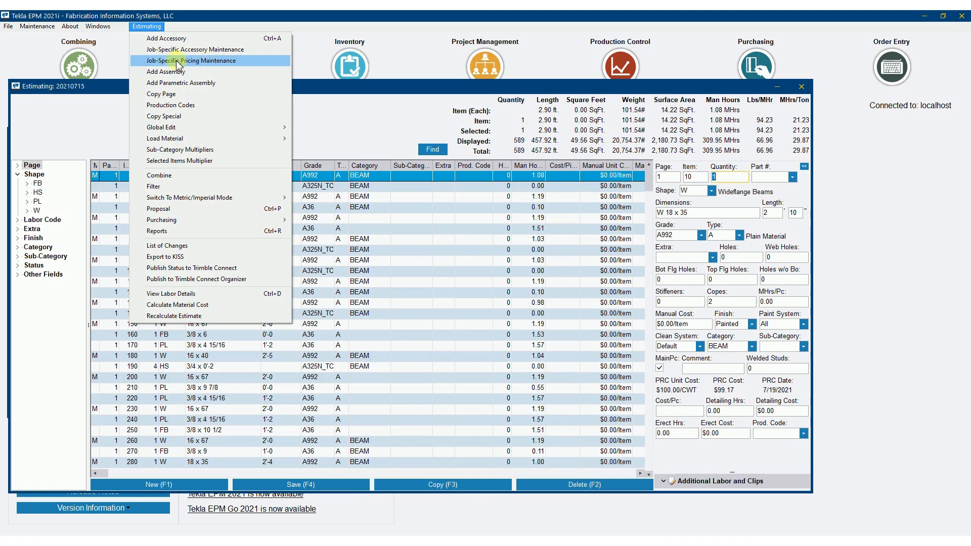
mouse_move(164, 59)
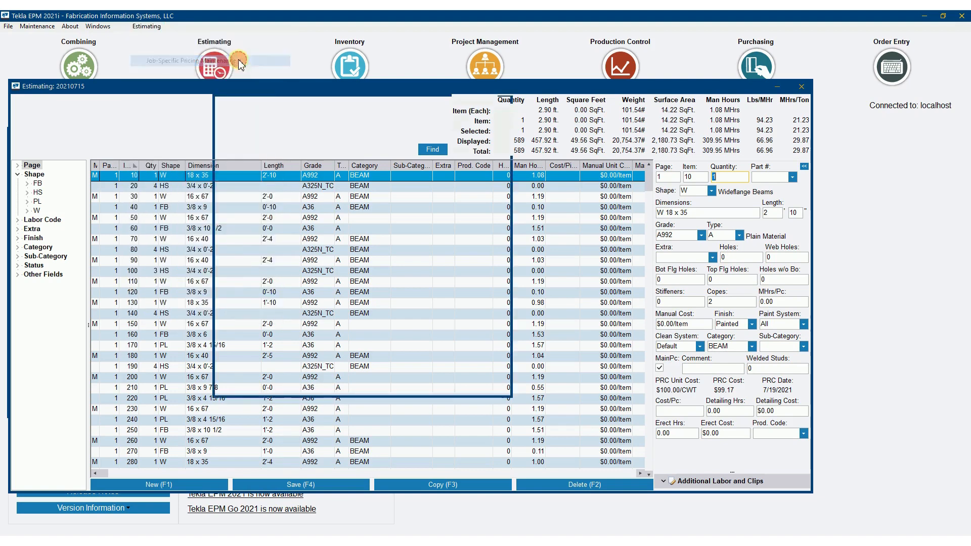
left_click(173, 60)
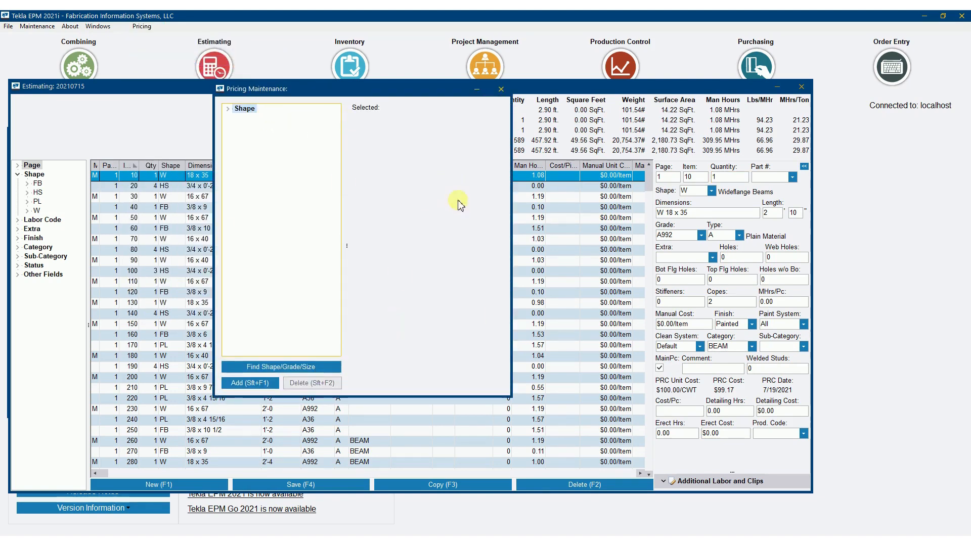
mouse_move(365, 256)
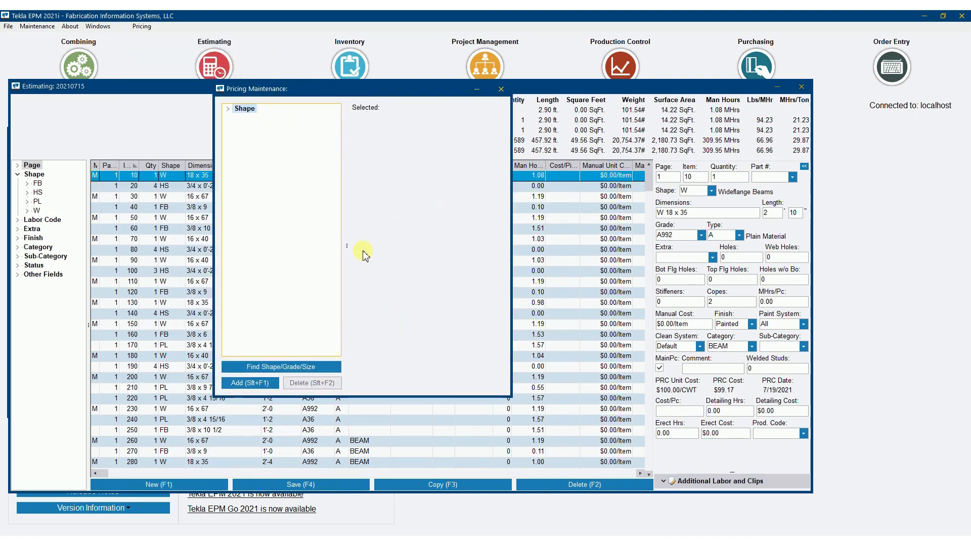
mouse_move(277, 148)
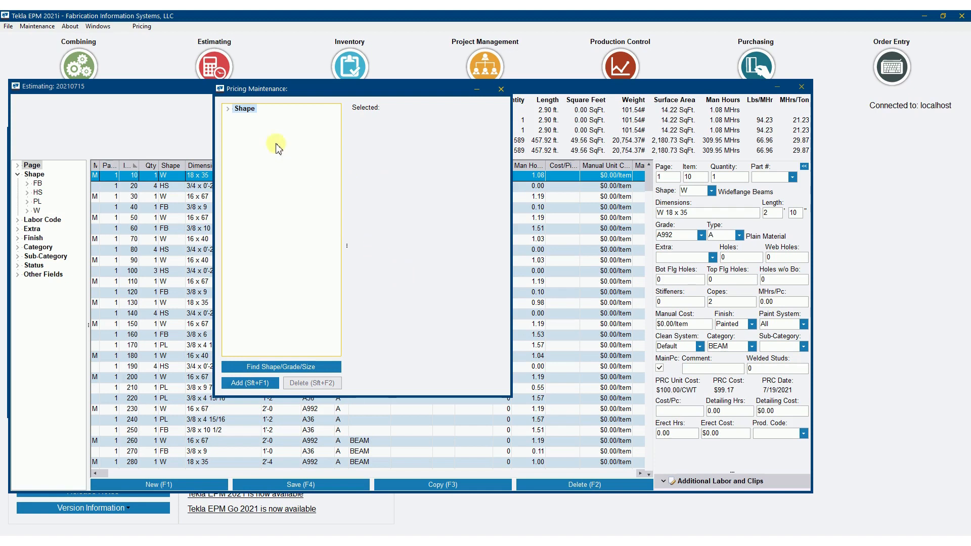
mouse_move(258, 224)
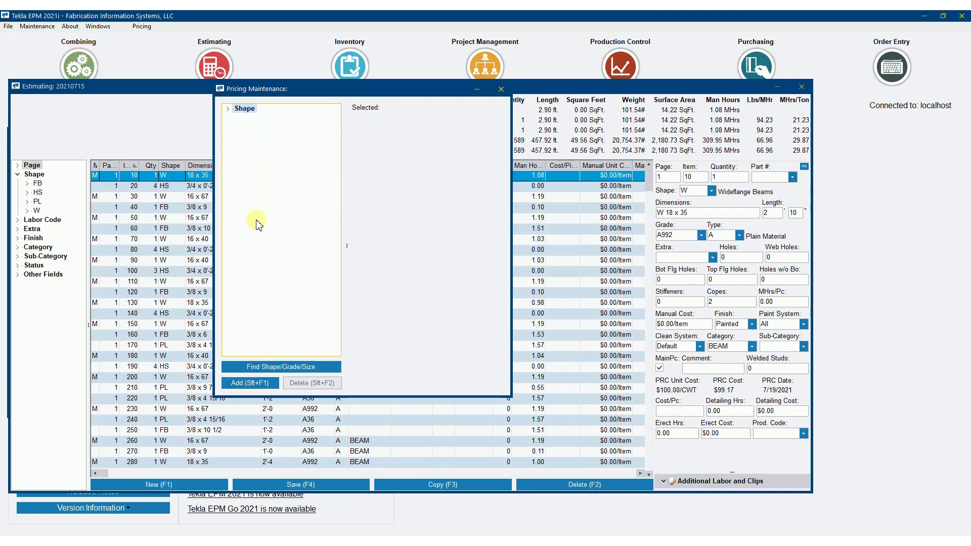
- Begin Add Sizes From Estimate, listing the job's FB, HS, PL and W sizes
left_click(141, 26)
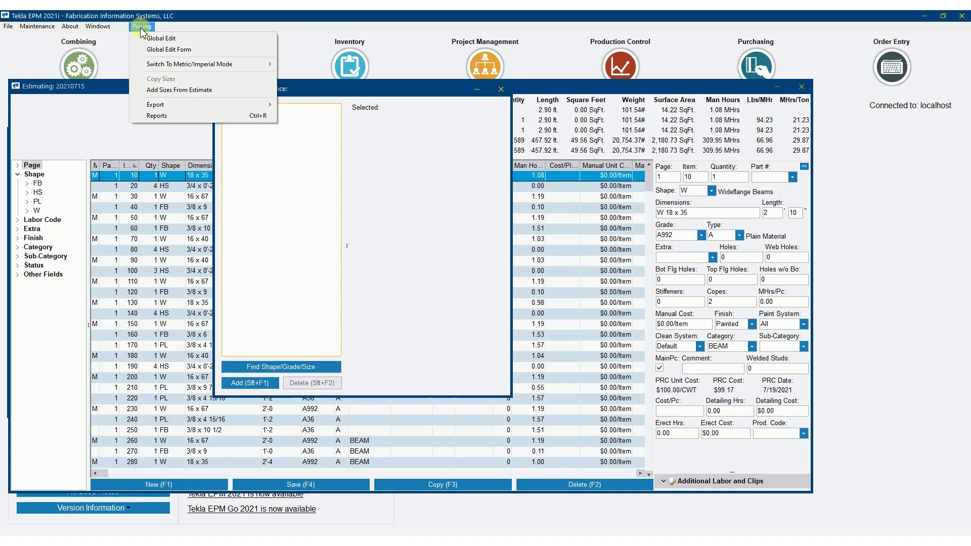
mouse_move(161, 79)
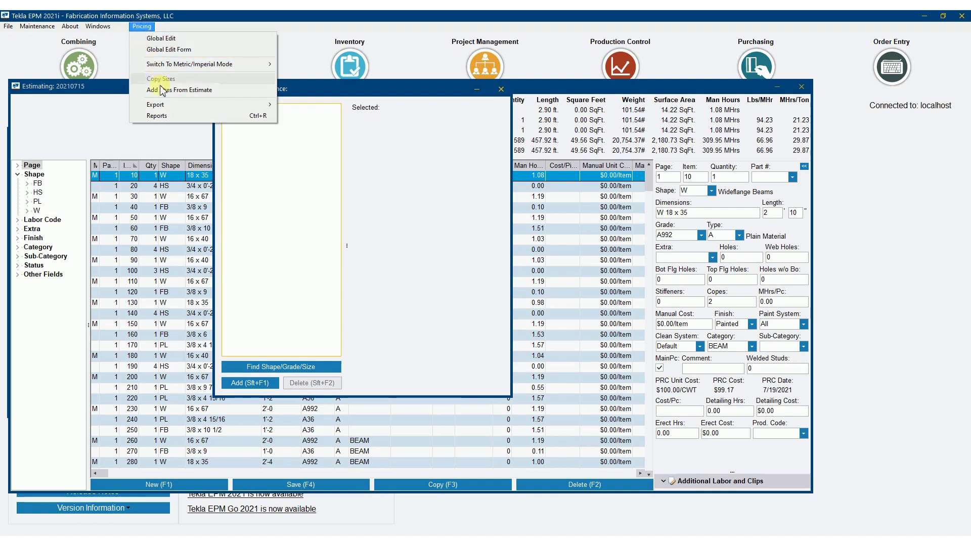
mouse_move(182, 90)
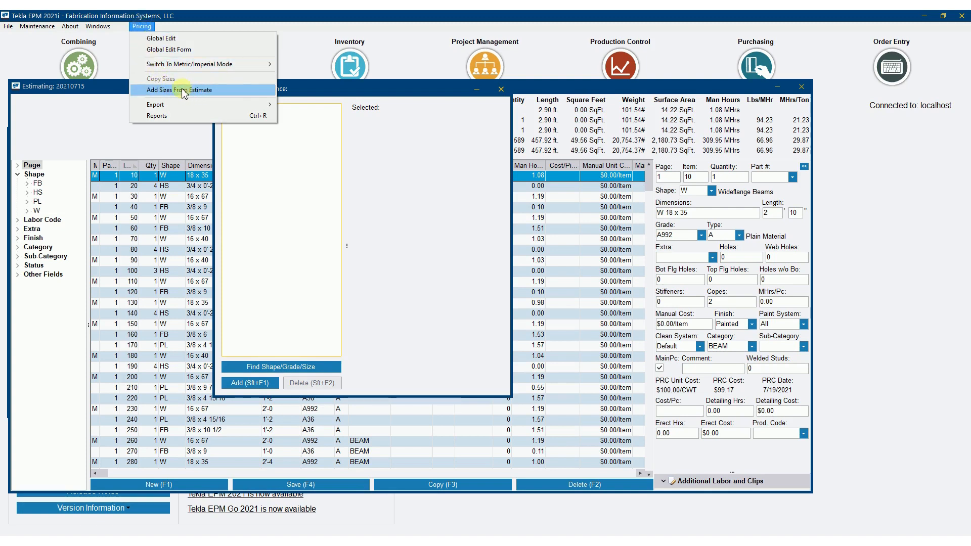
left_click(181, 90)
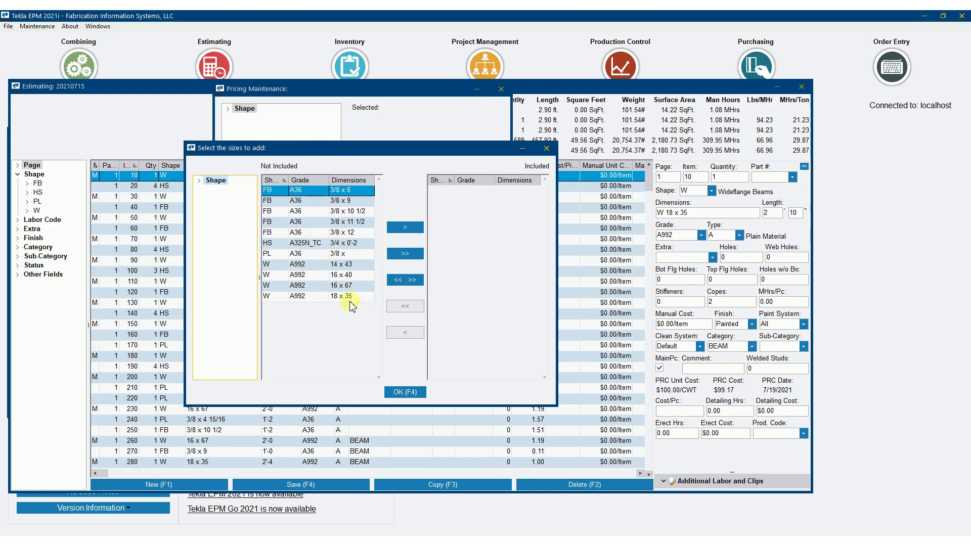
- Move every estimate size to Included and confirm adding them
left_click(405, 228)
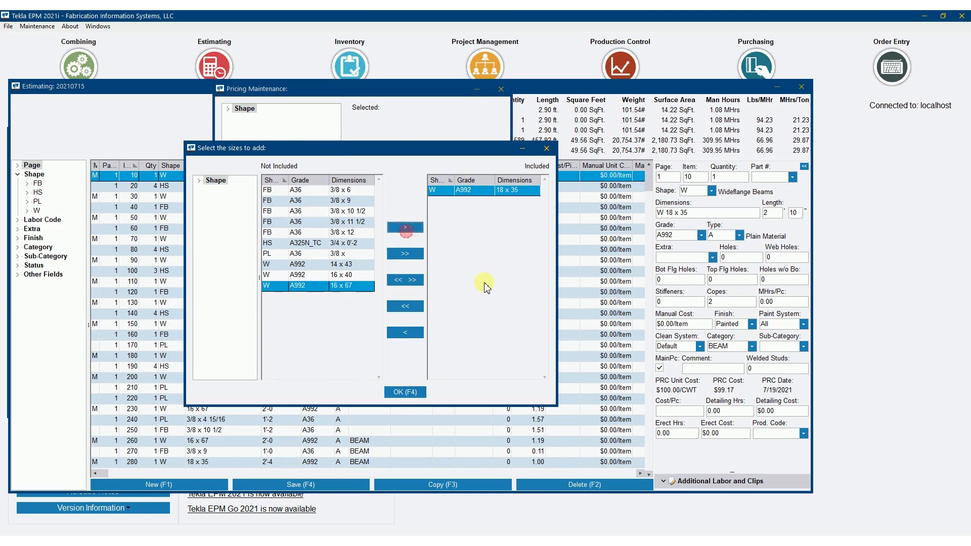
mouse_move(506, 271)
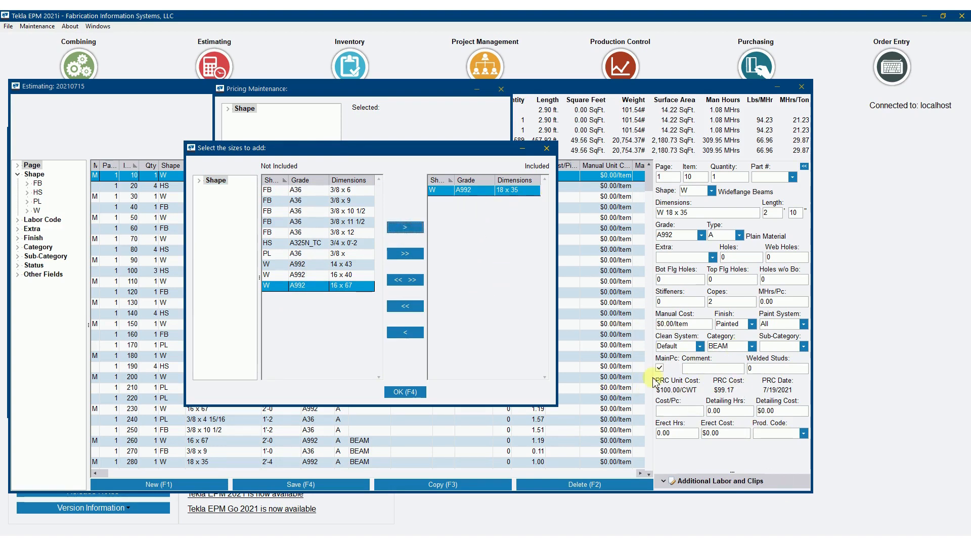
mouse_move(679, 373)
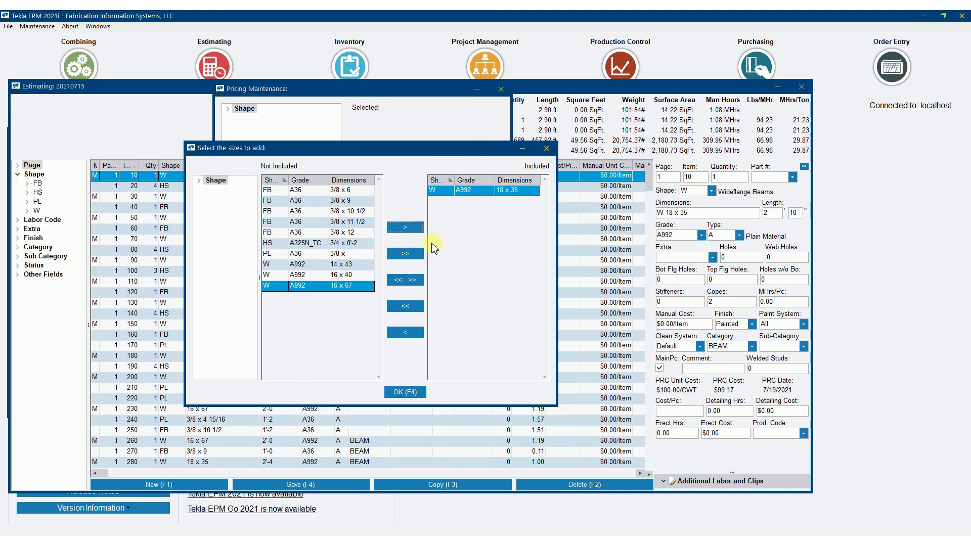
left_click(405, 254)
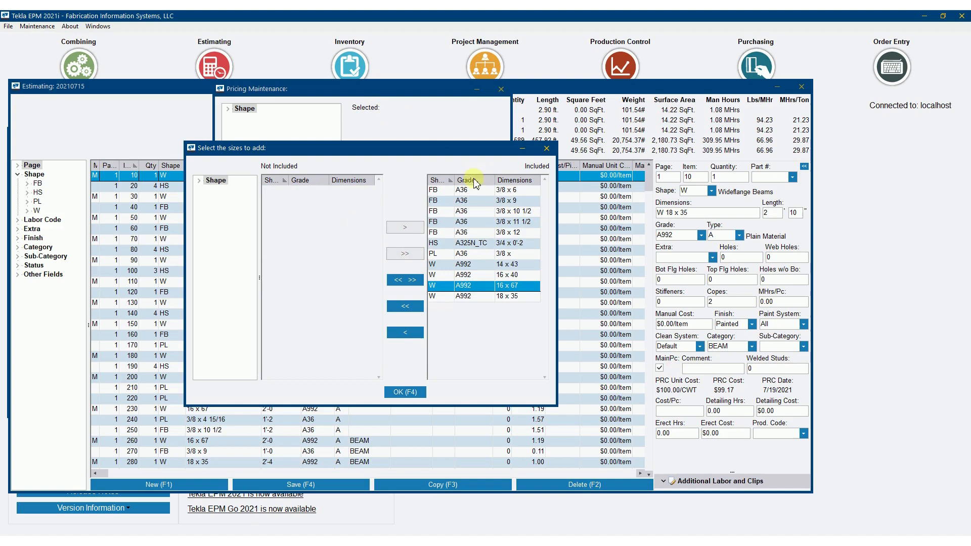
mouse_move(461, 204)
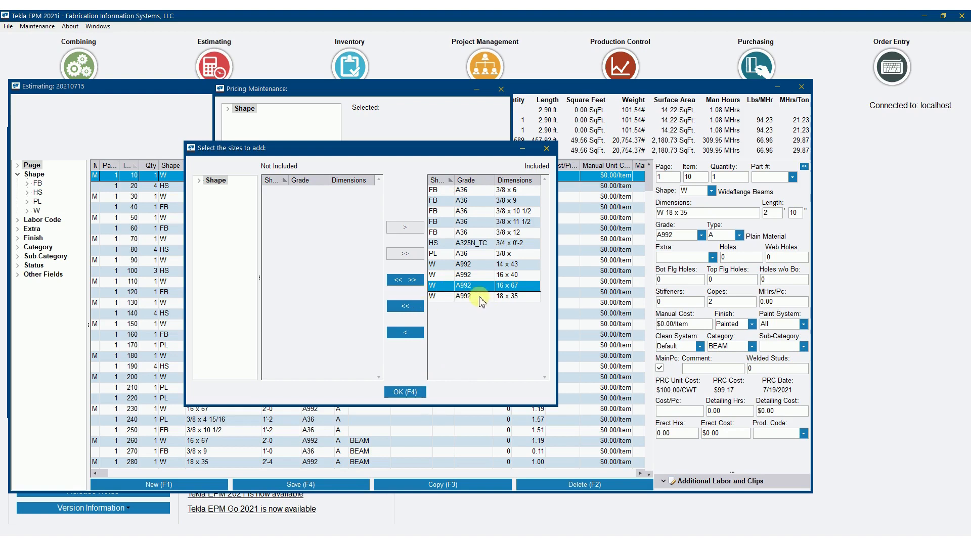
left_click(483, 296)
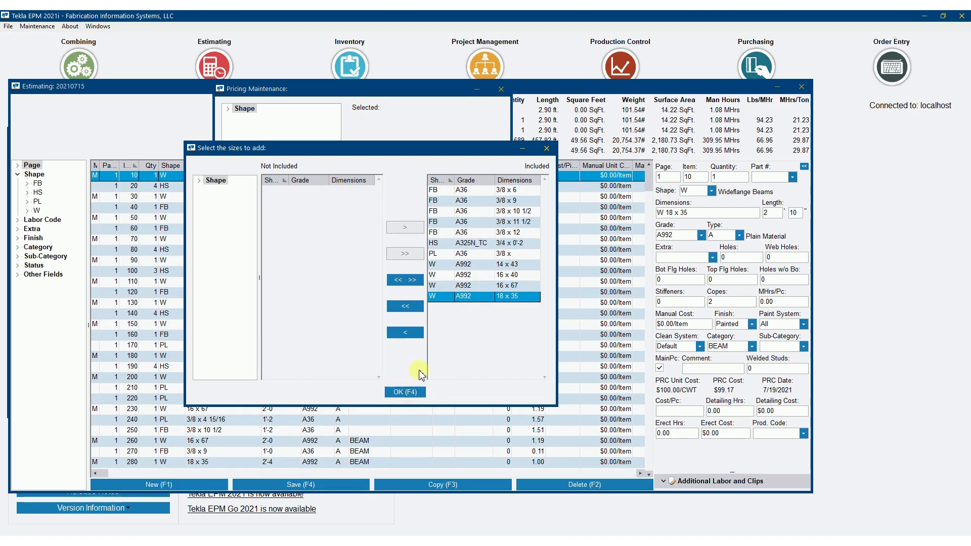
mouse_move(467, 288)
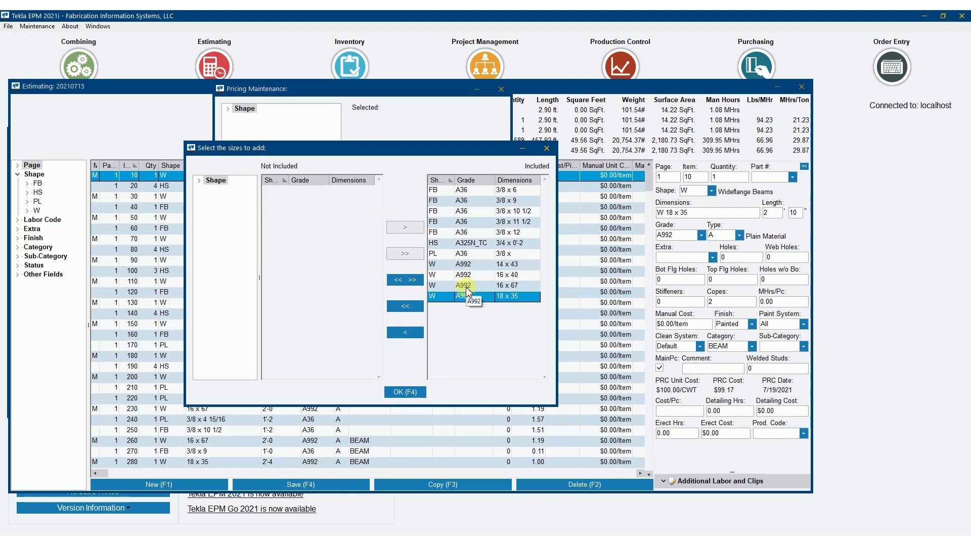
mouse_move(505, 298)
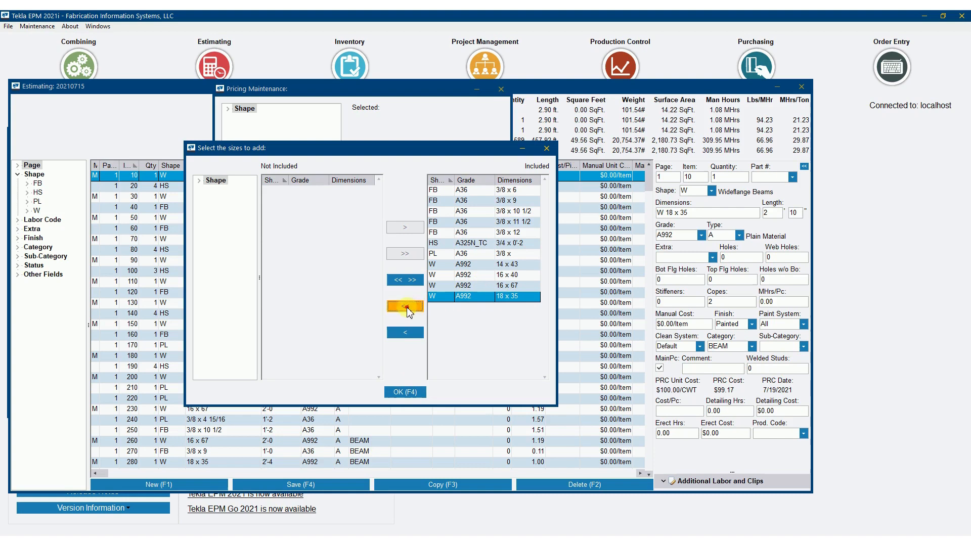
left_click(404, 306)
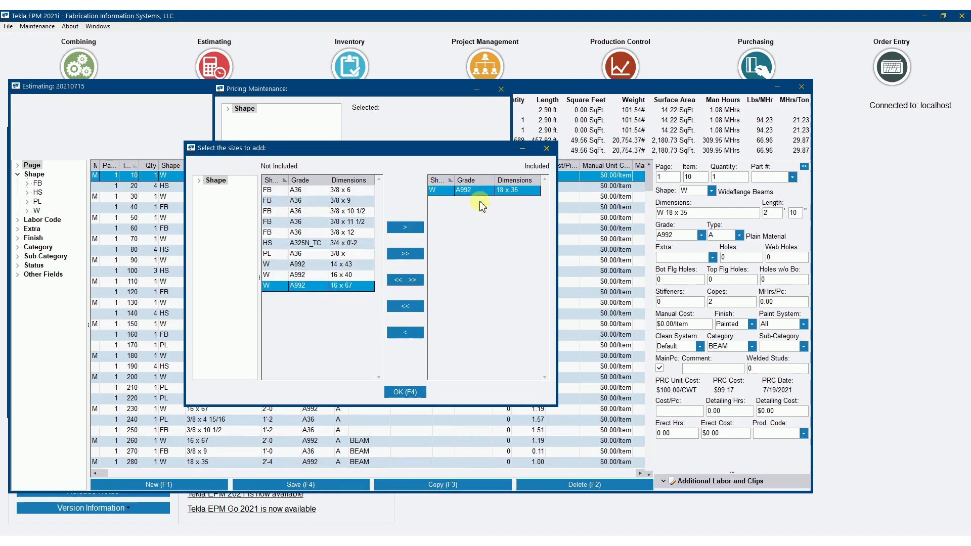
mouse_move(491, 223)
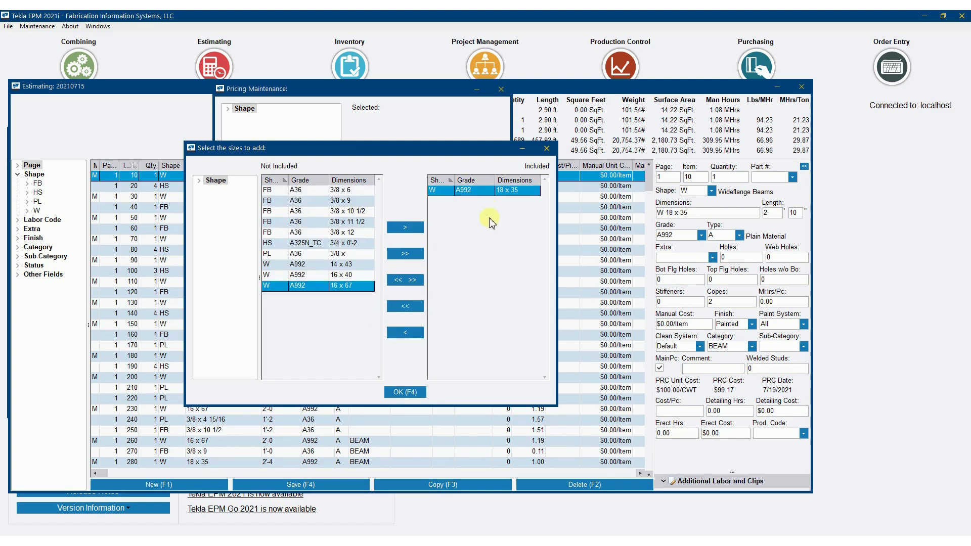
mouse_move(437, 264)
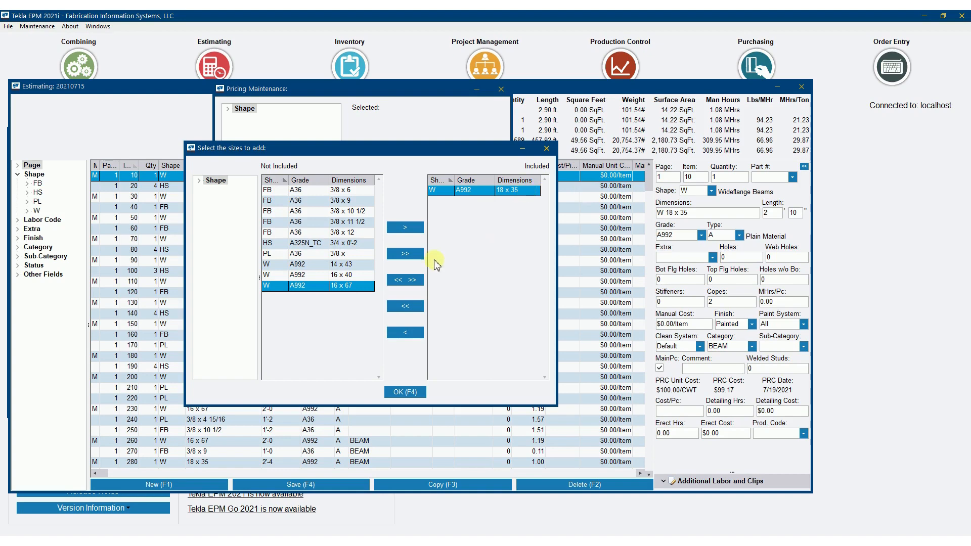
left_click(403, 253)
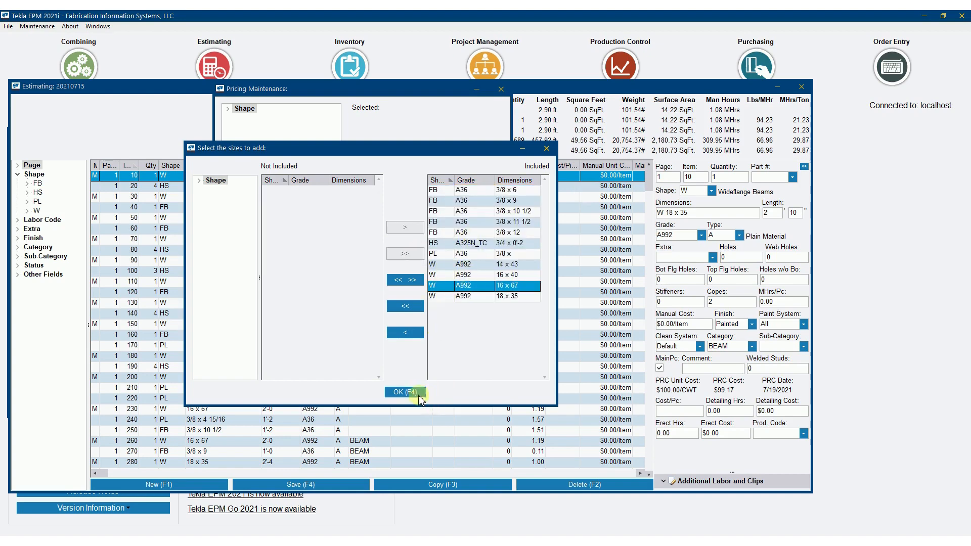
left_click(405, 393)
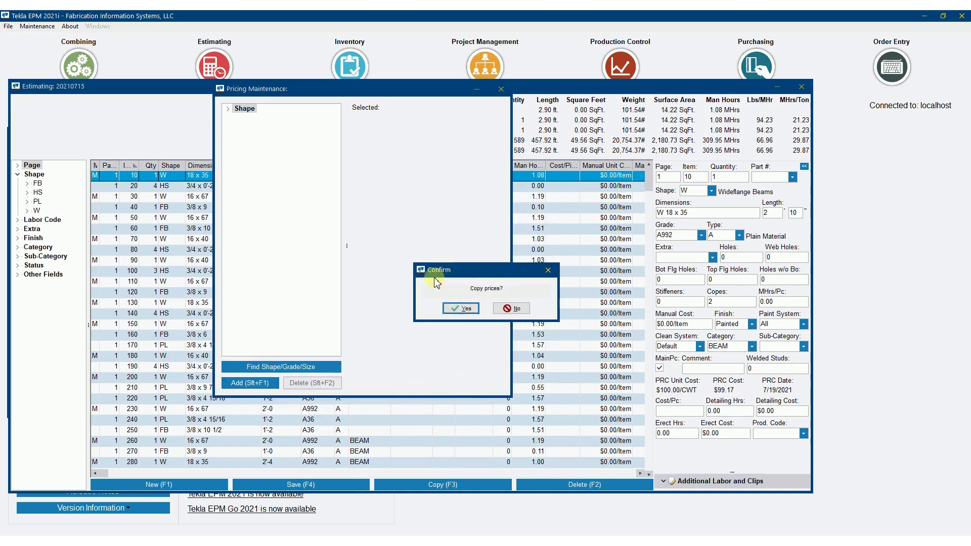
mouse_move(586, 345)
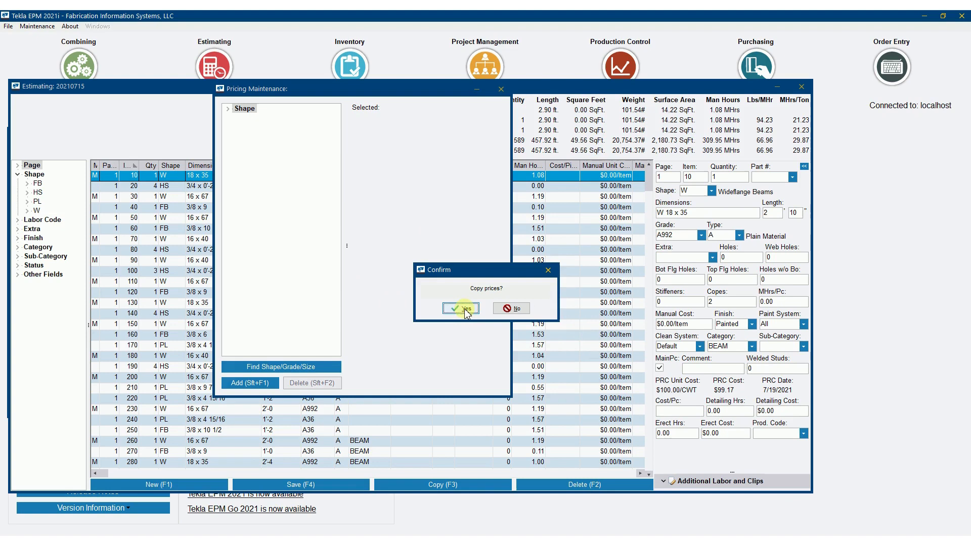
- Copy prices to the new sizes and verify FB, A36 plate and W beam prices in the tree
left_click(459, 308)
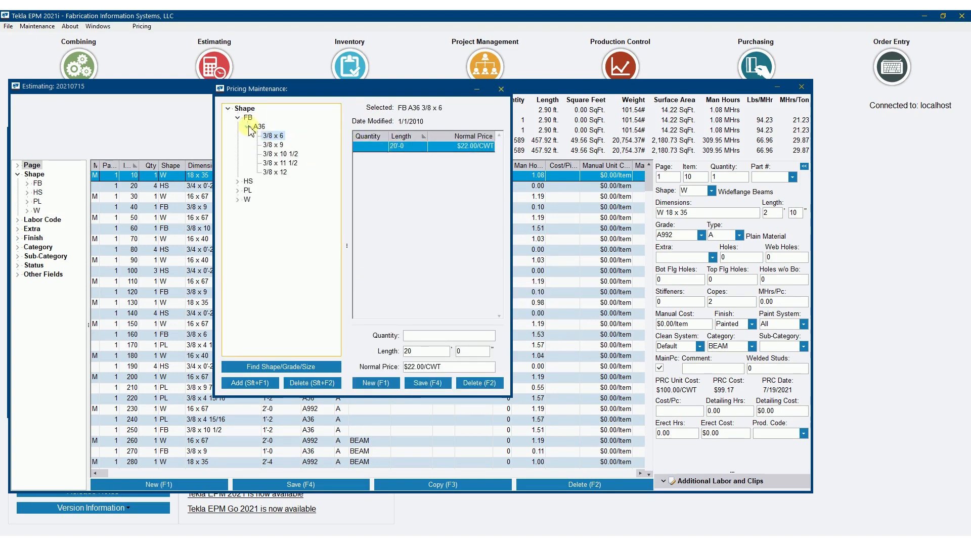
mouse_move(379, 150)
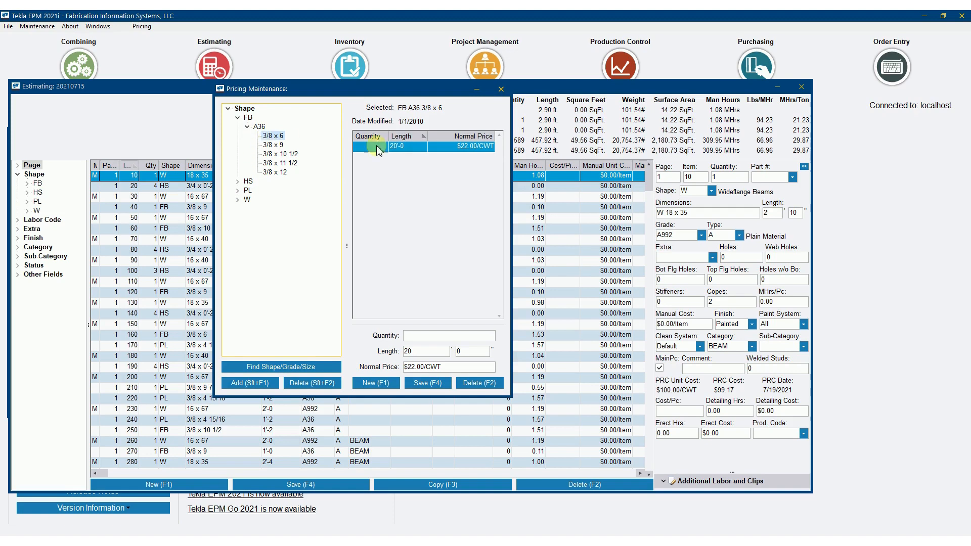
left_click(280, 154)
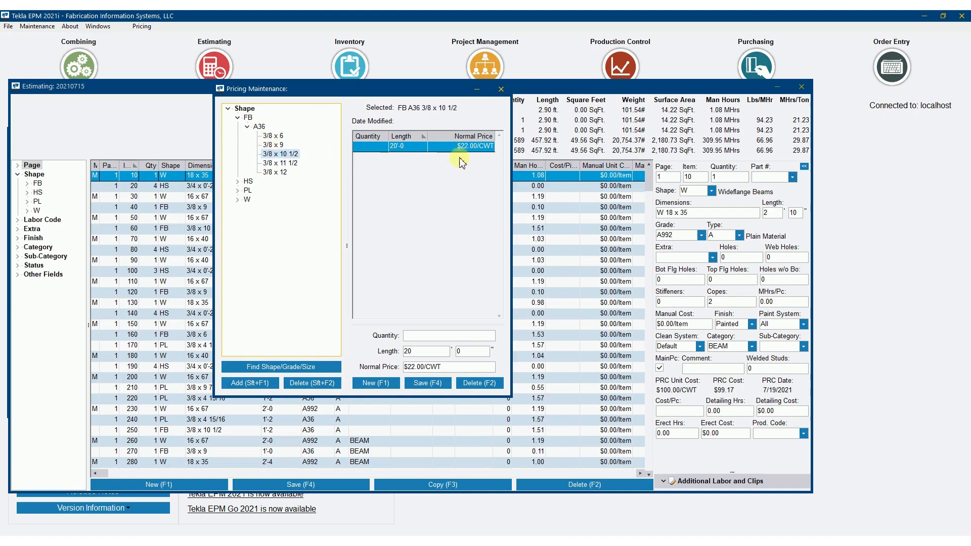
left_click(274, 172)
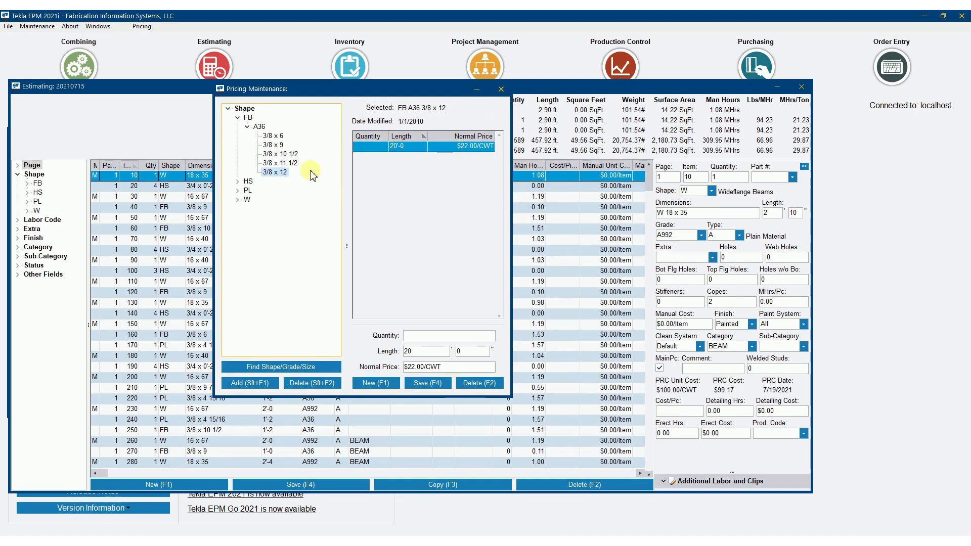
left_click(238, 190)
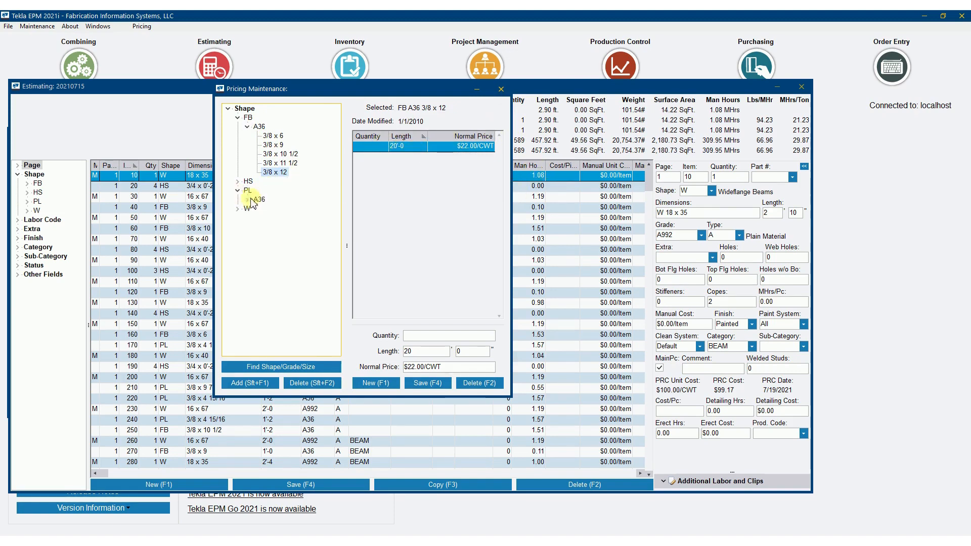
left_click(268, 209)
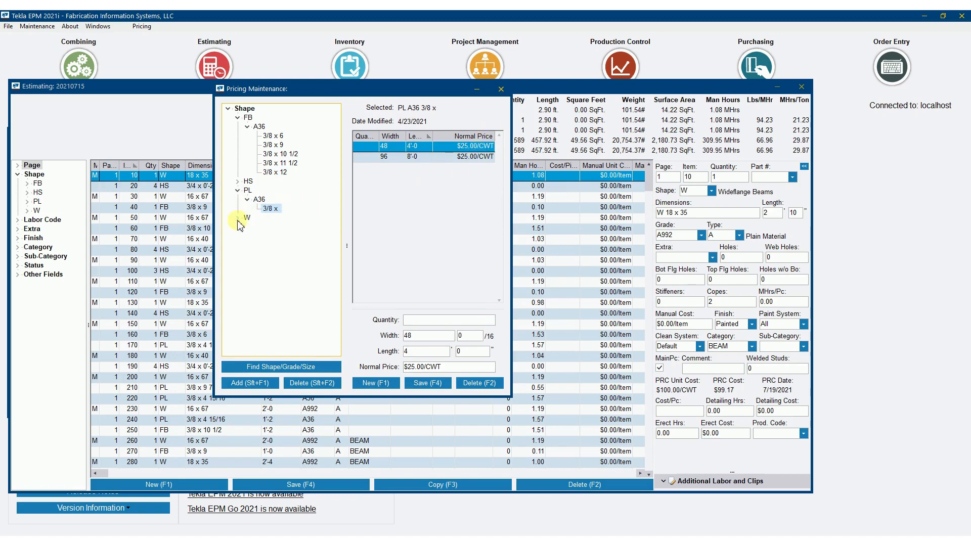
left_click(271, 237)
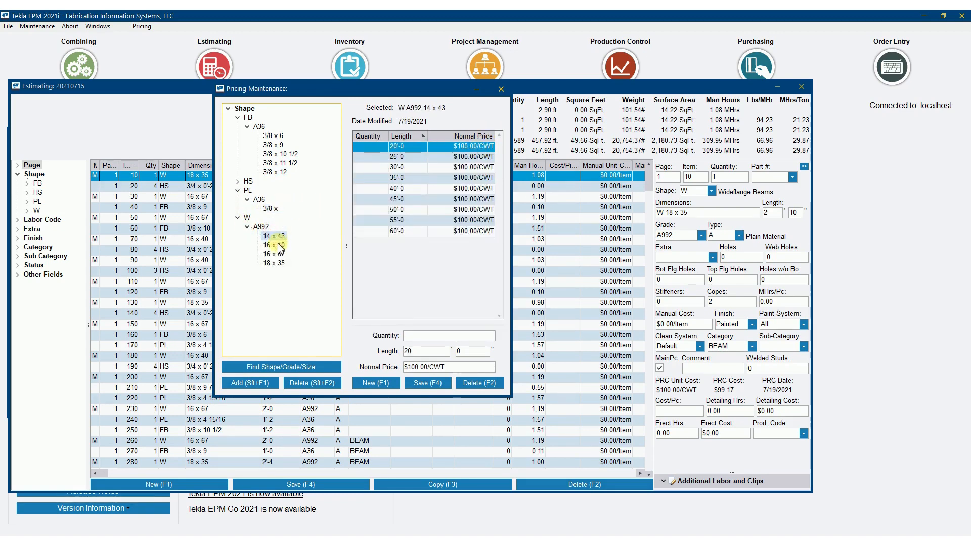
left_click(270, 263)
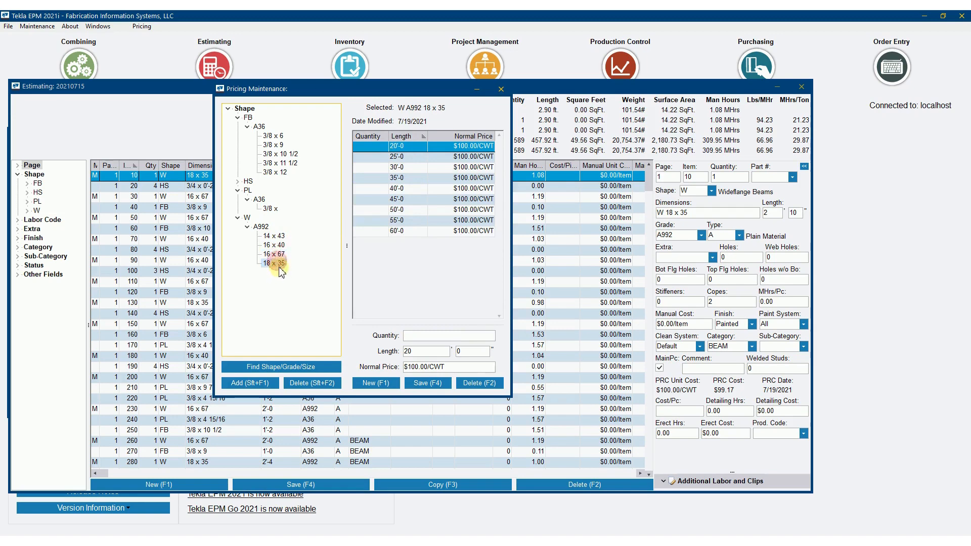
left_click(267, 236)
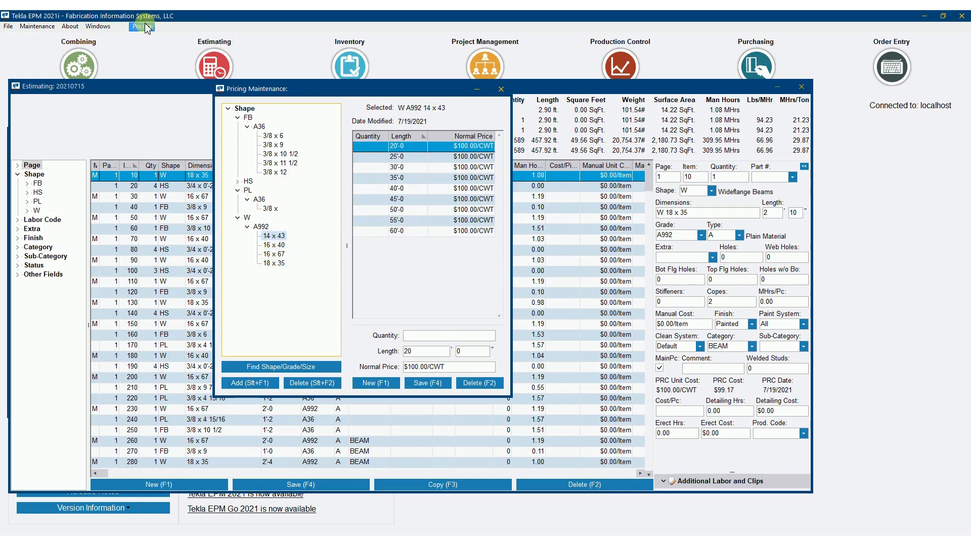
- Globally set all W A992 beam sizes to $90.00/CWT and confirm on the 16 x 67 beam
left_click(141, 26)
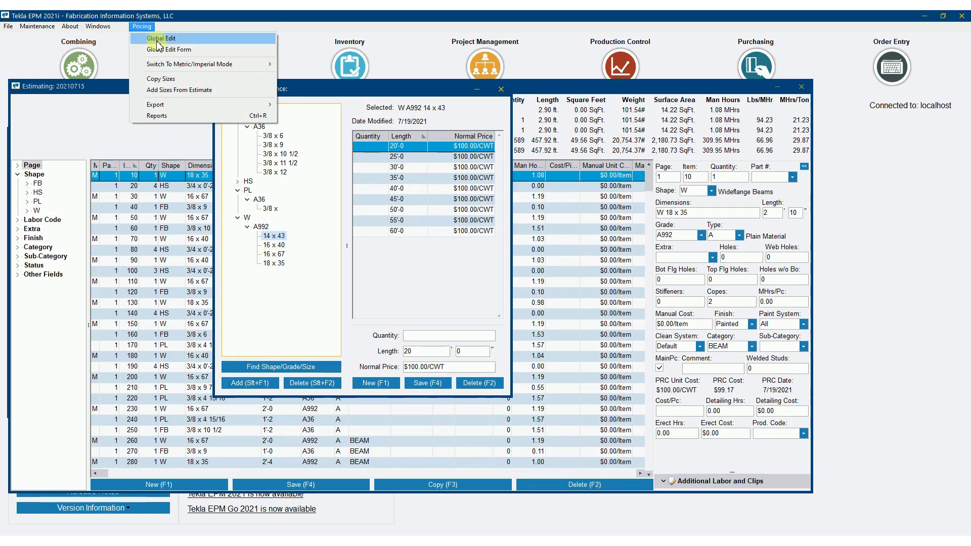
left_click(164, 37)
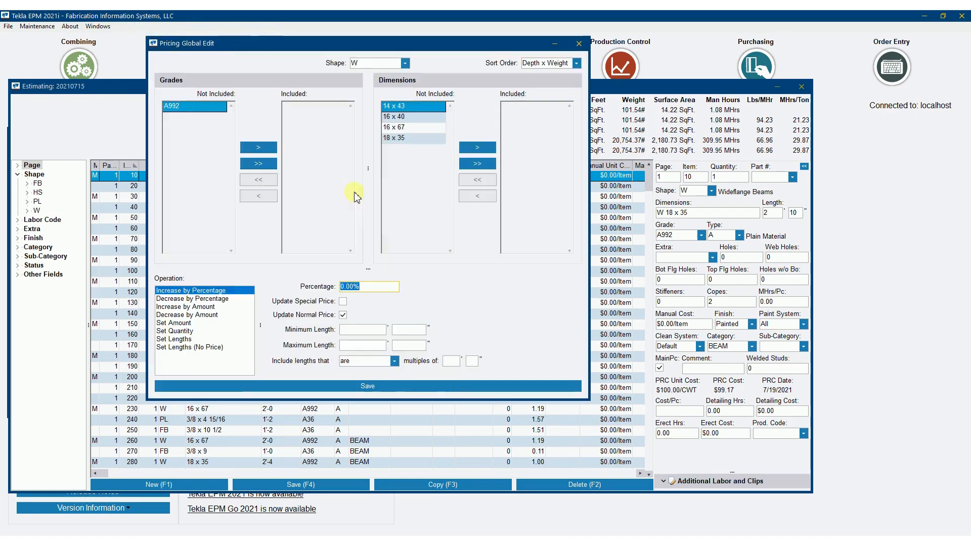
left_click(258, 147)
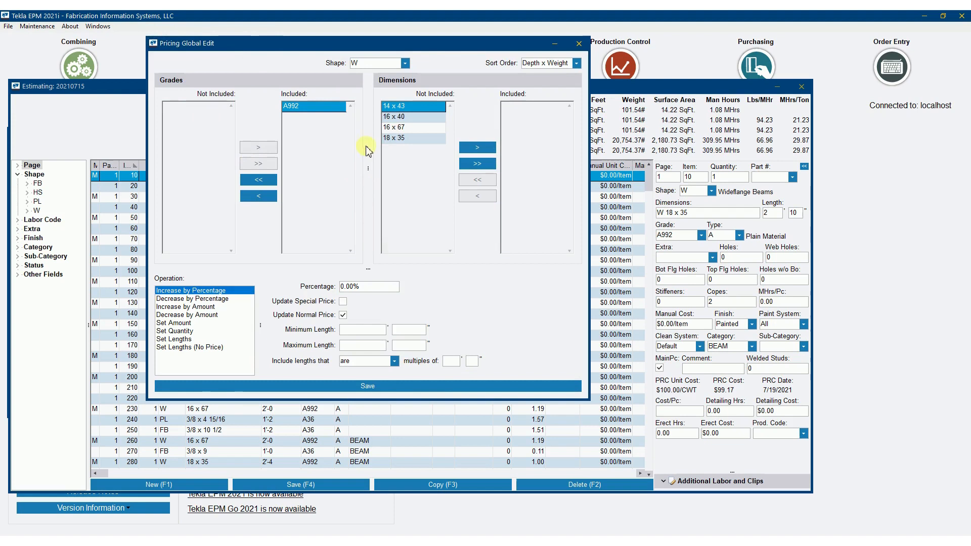
left_click(477, 164)
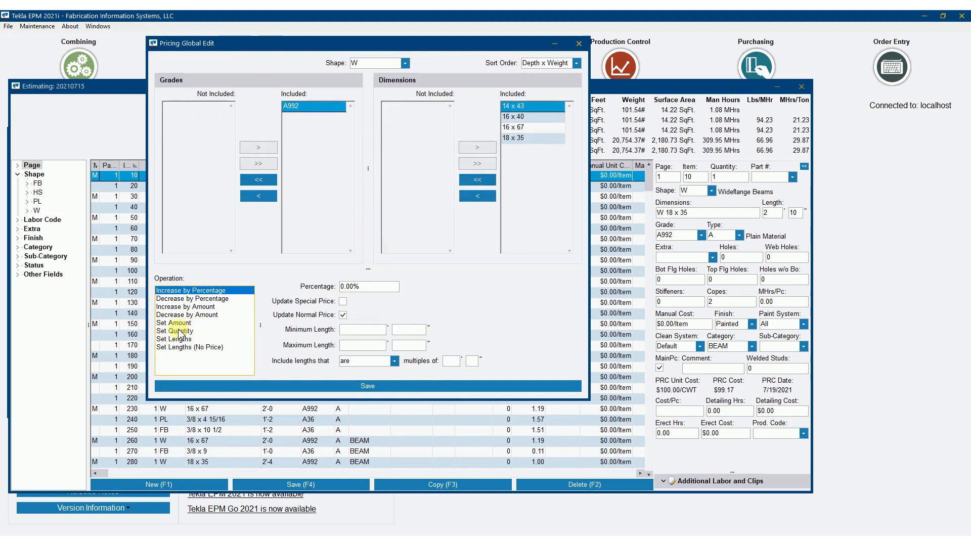
left_click(174, 322)
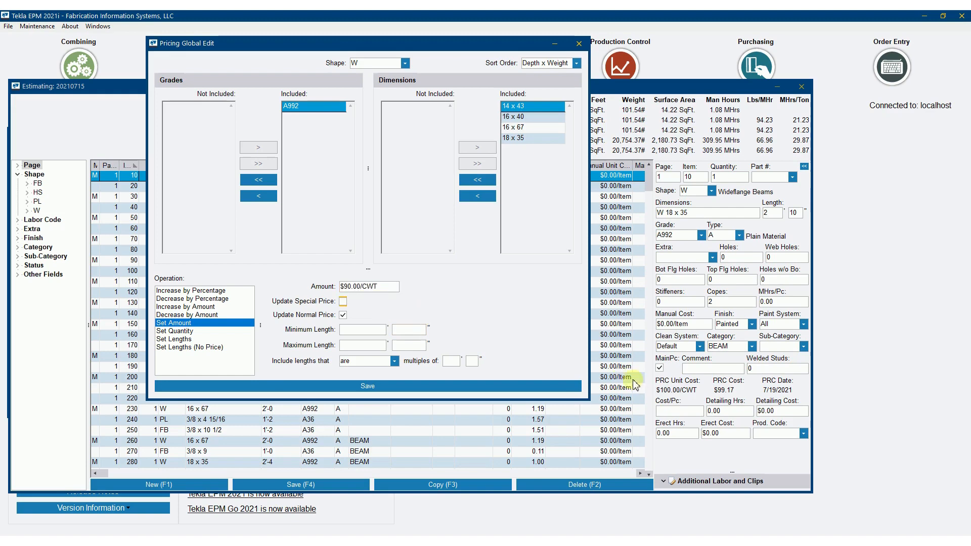
left_click(366, 385)
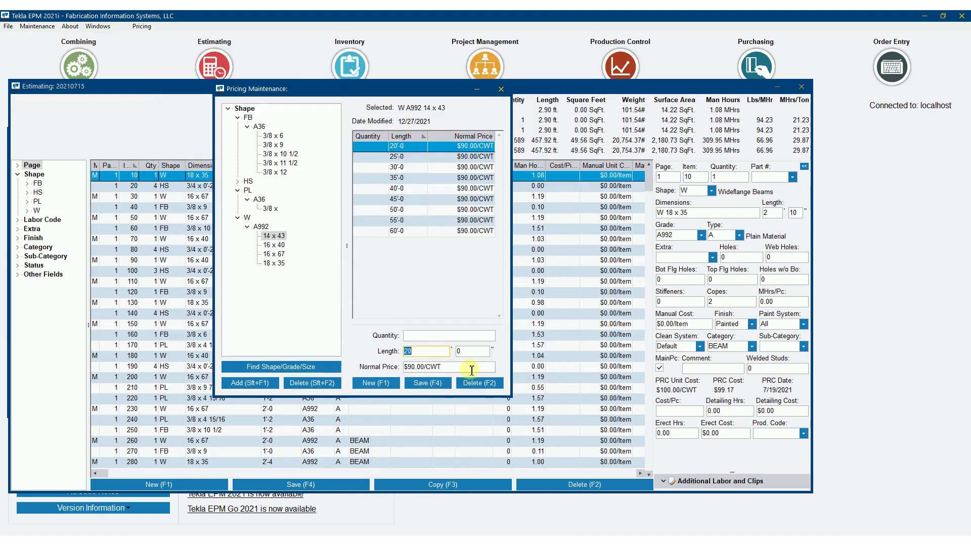
left_click(272, 254)
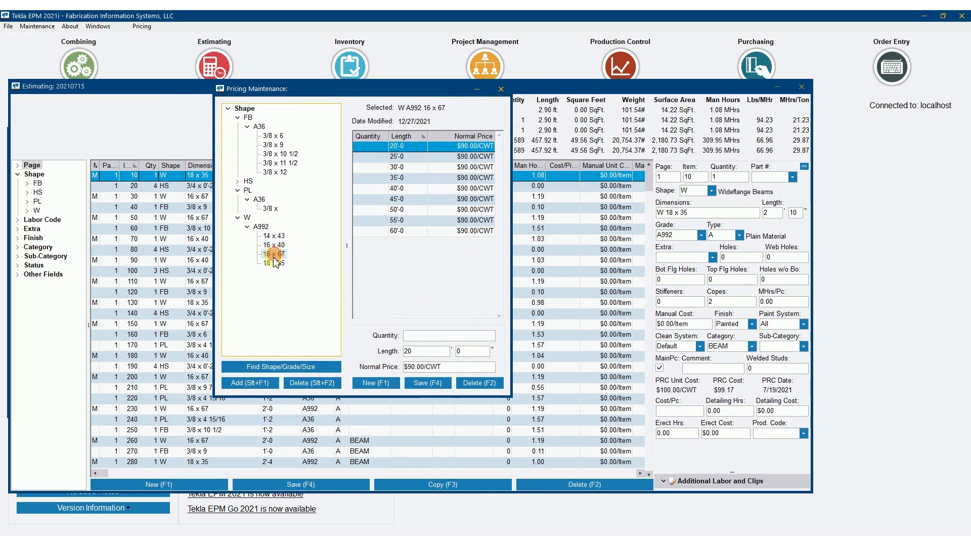
left_click(270, 263)
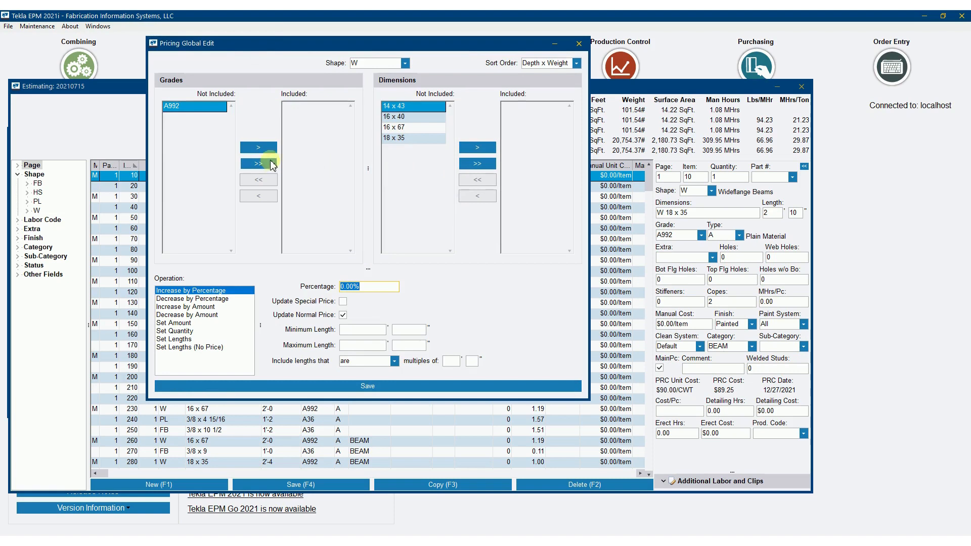
- Globally reprice all A36 flat bar sizes with a set amount
left_click(374, 63)
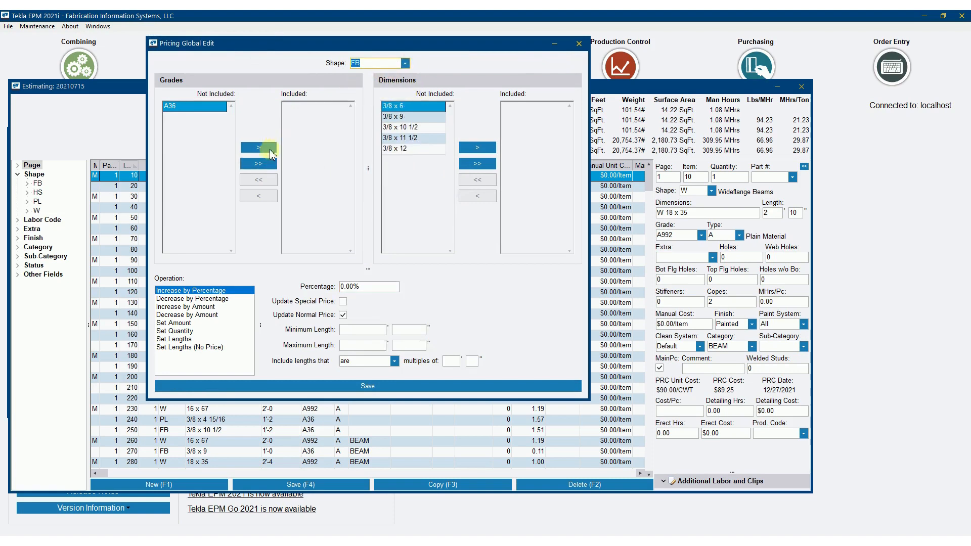
left_click(258, 147)
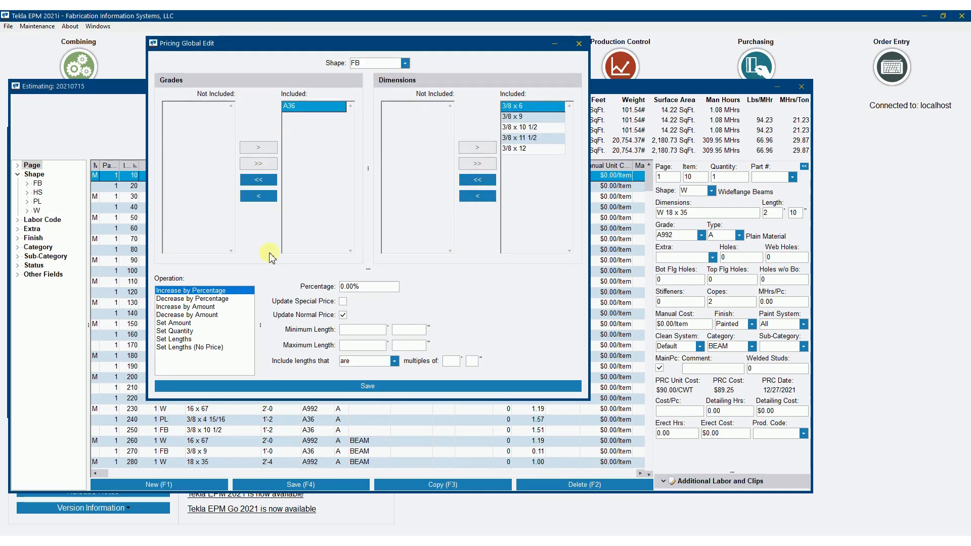
left_click(173, 322)
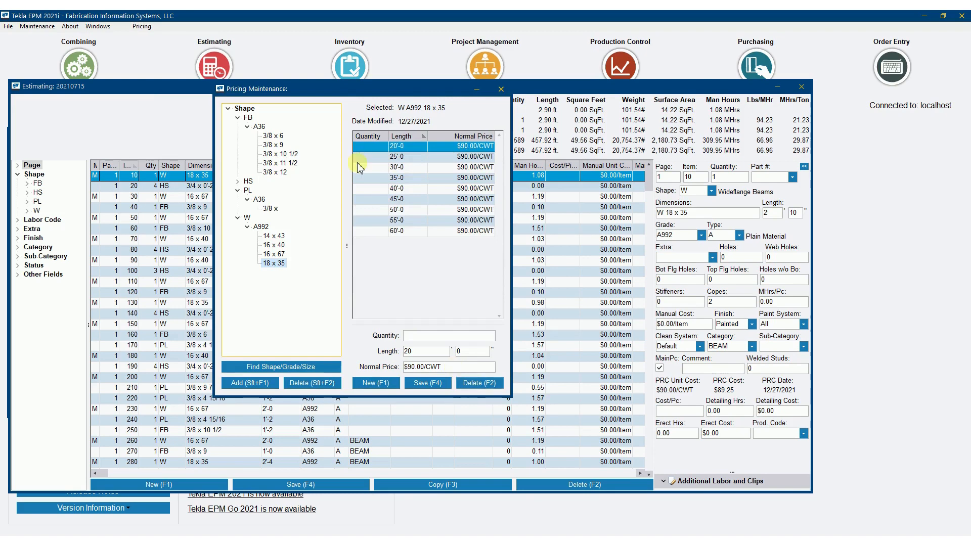
- Start a global edit for A36 3/8 x plate, then close it without applying
left_click(269, 208)
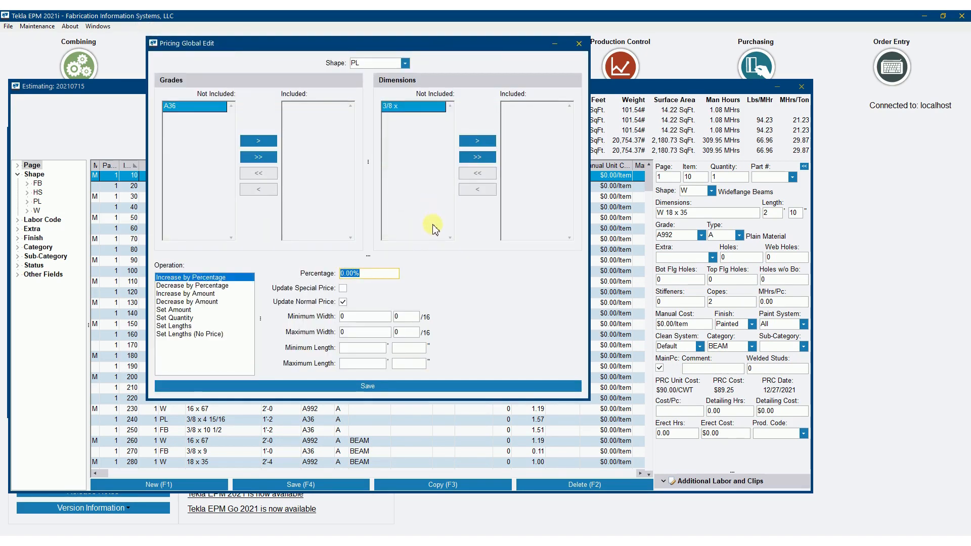
left_click(258, 141)
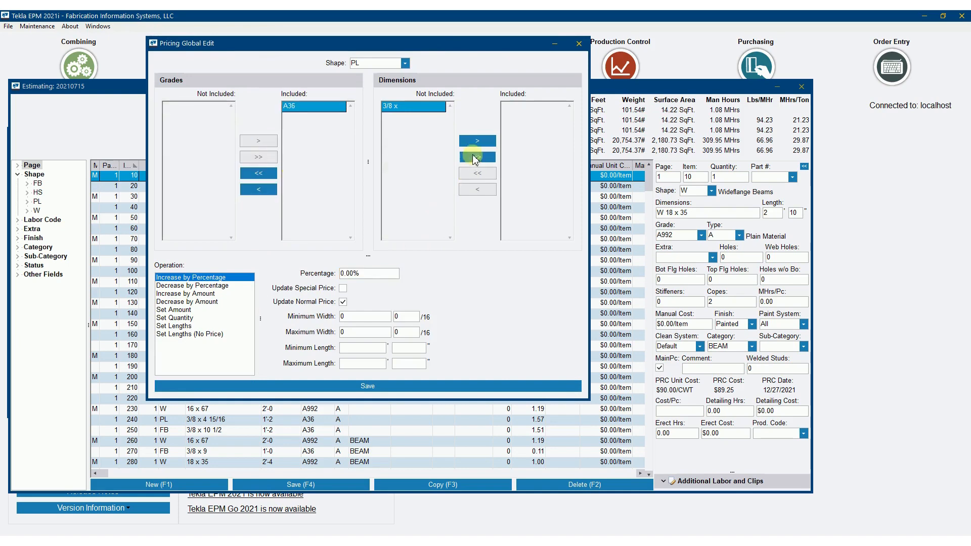
left_click(476, 157)
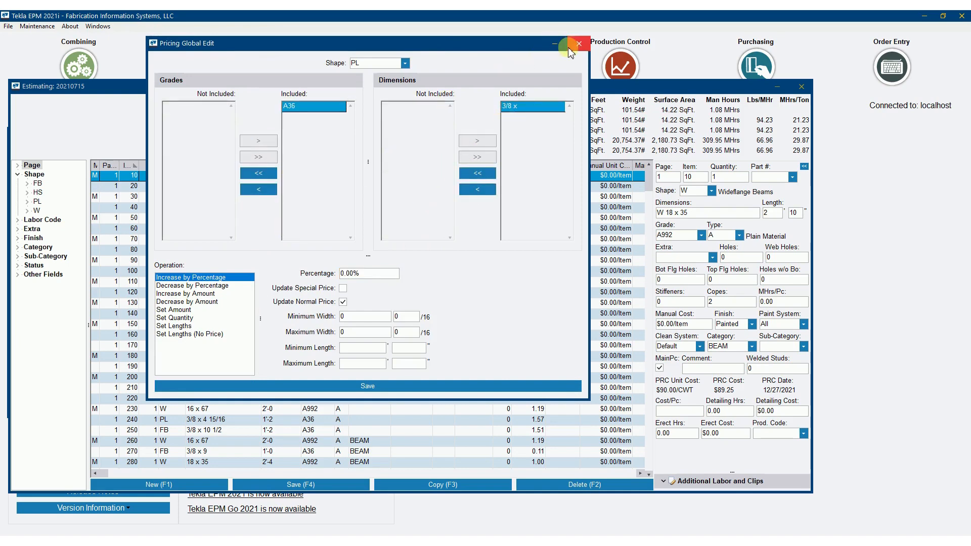
left_click(578, 44)
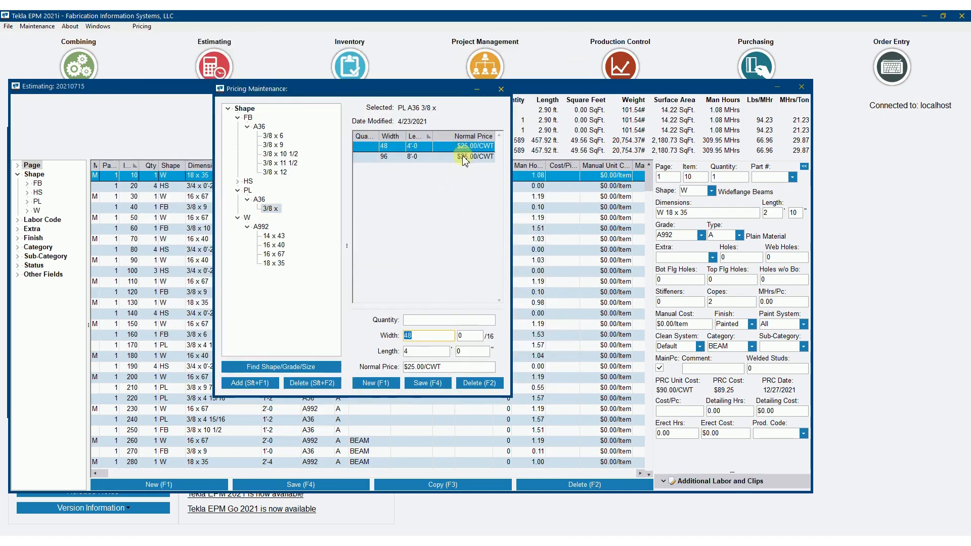
- Set the A36 3/8 x plate price lines to $69.00/CWT and save
left_click(412, 156)
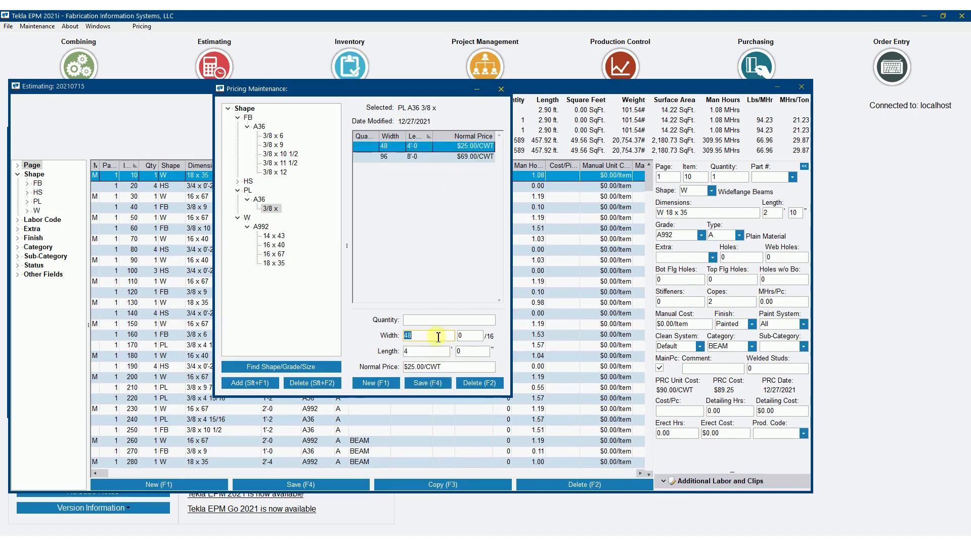
left_click(434, 157)
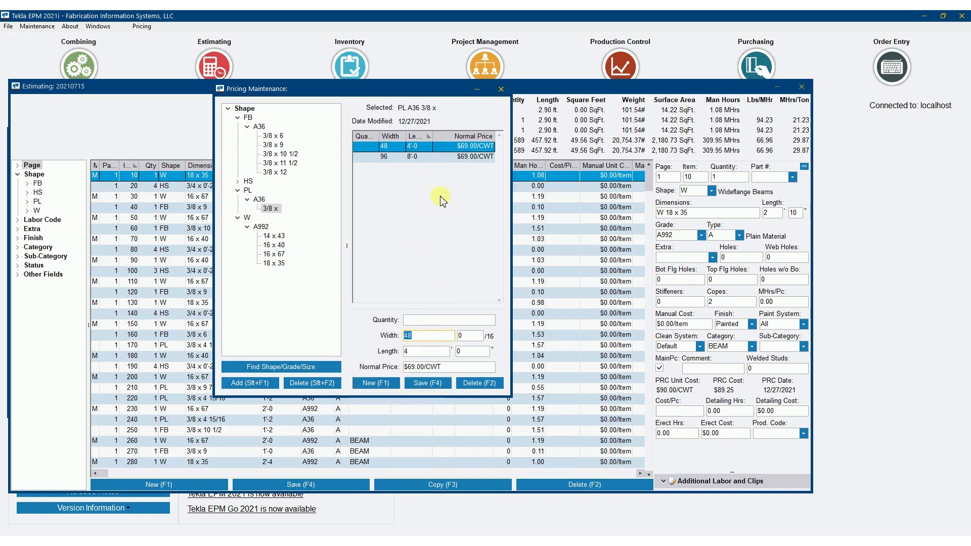
left_click(272, 244)
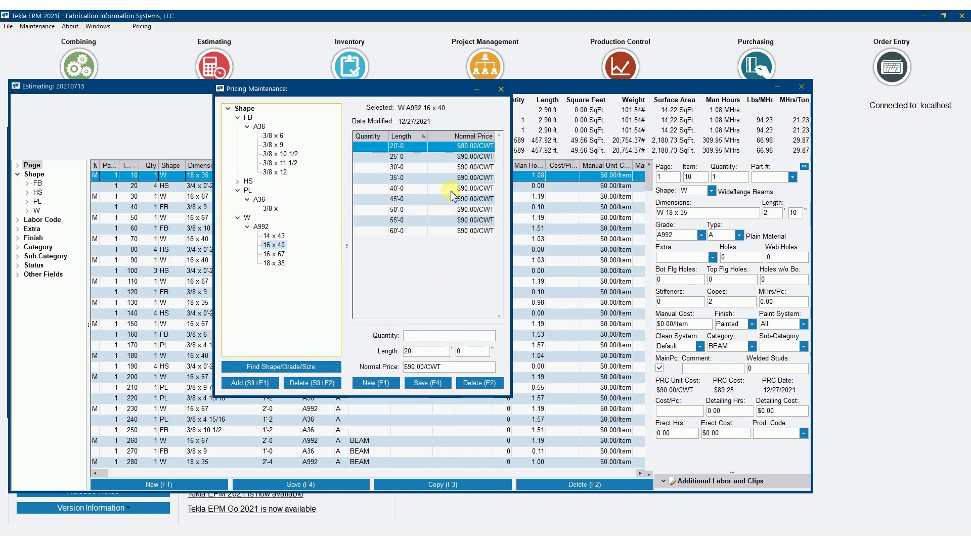
mouse_move(454, 201)
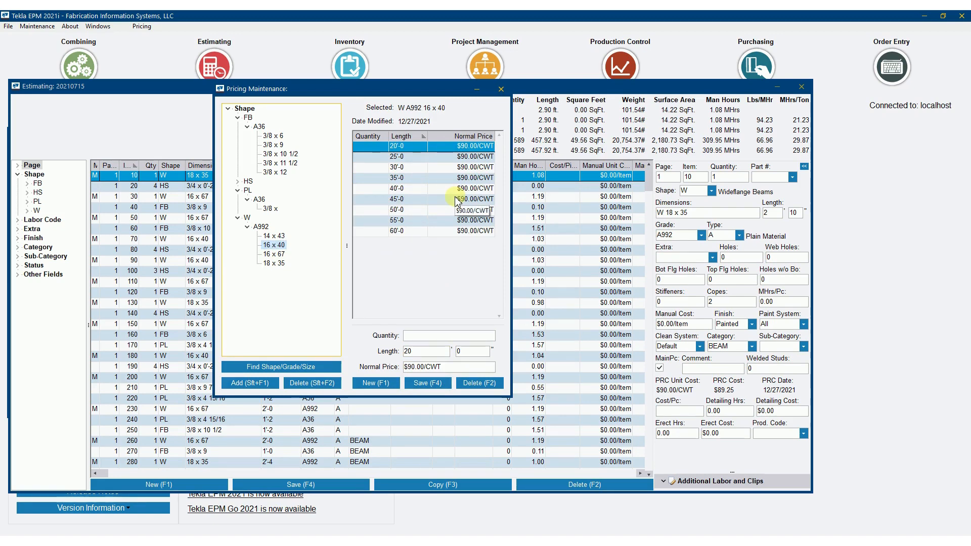
mouse_move(285, 154)
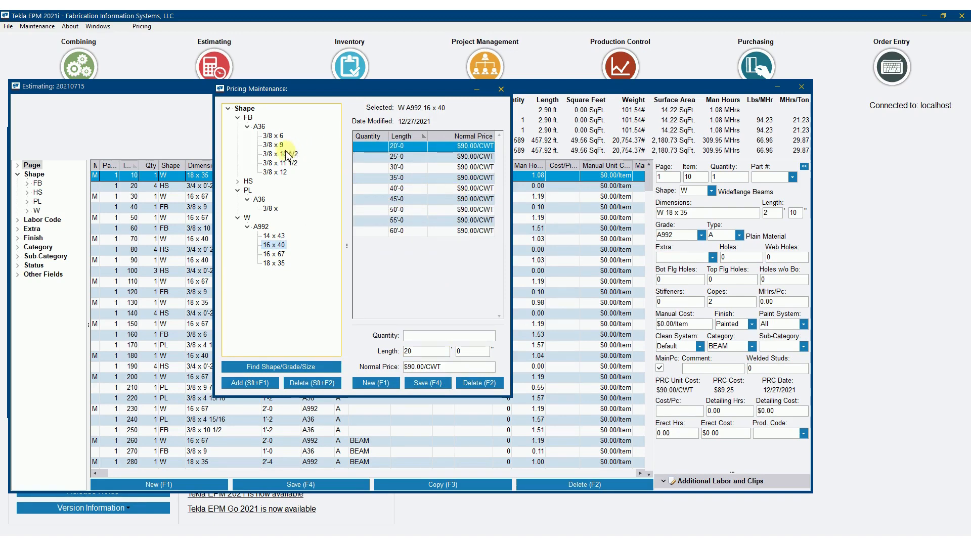
left_click(280, 172)
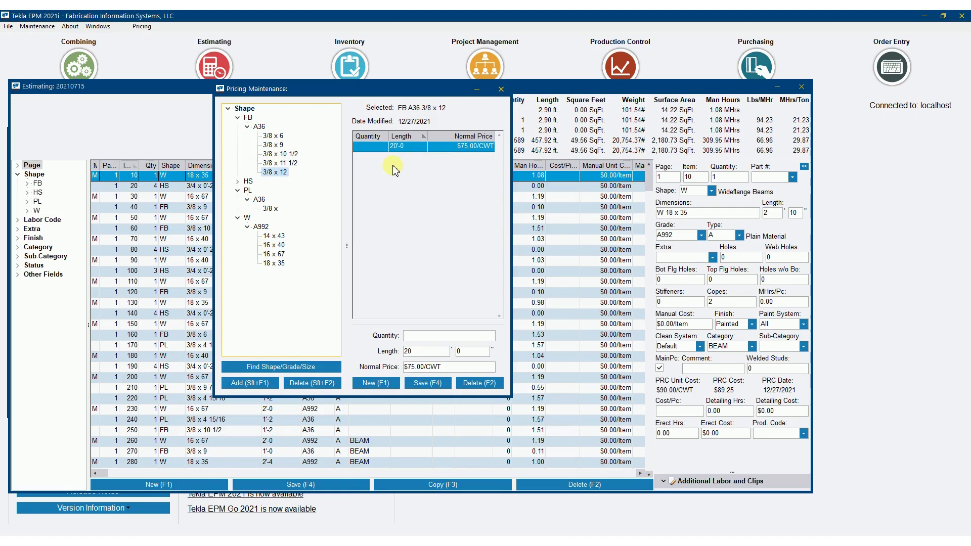
mouse_move(400, 178)
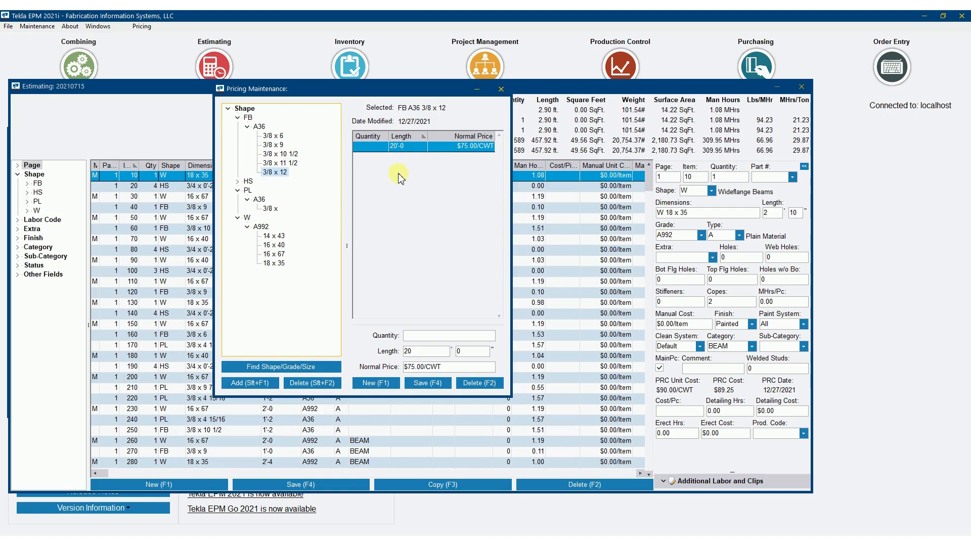
mouse_move(341, 140)
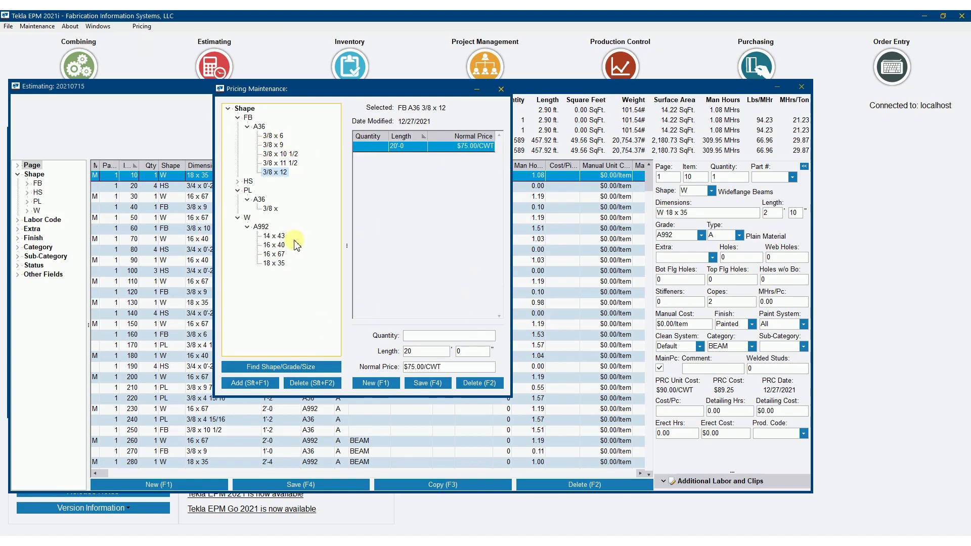
left_click(272, 136)
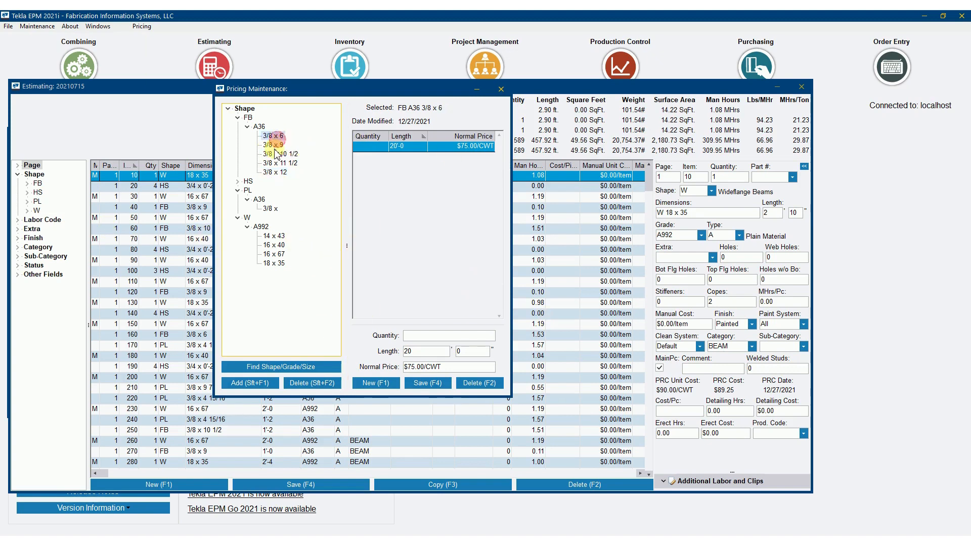
left_click(273, 172)
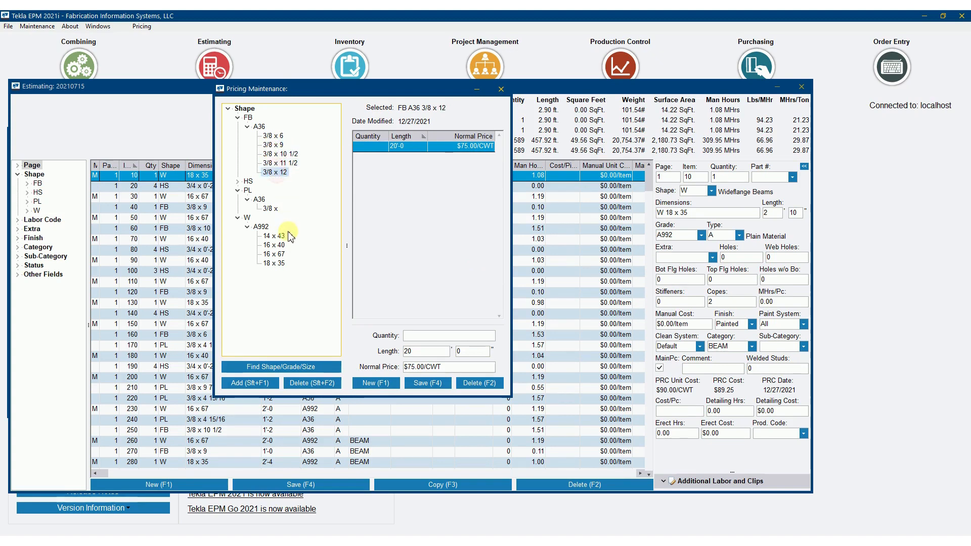
left_click(272, 245)
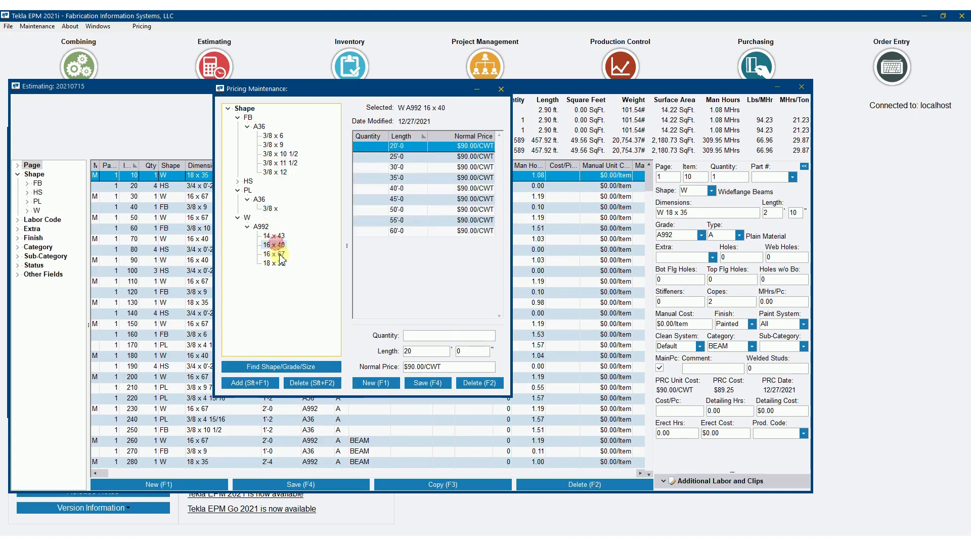
left_click(267, 263)
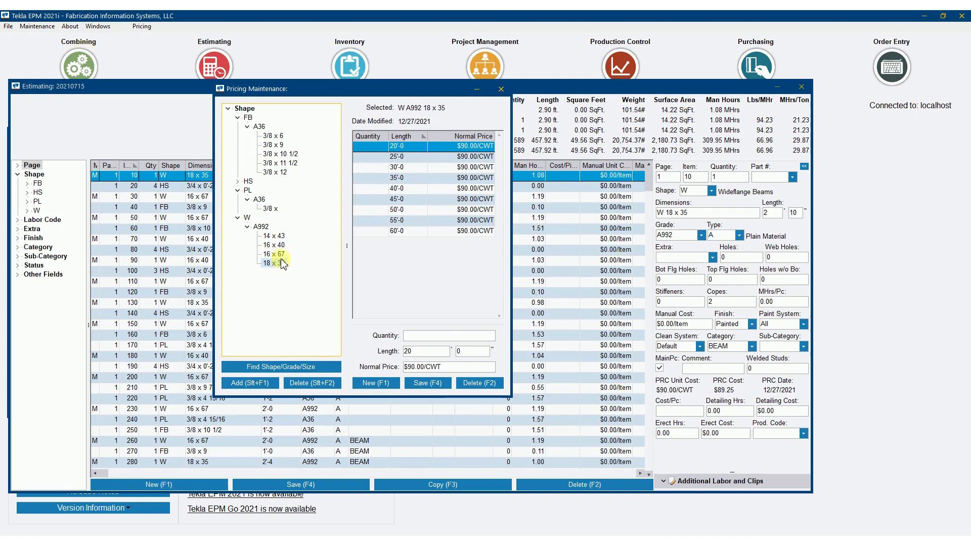
left_click(272, 263)
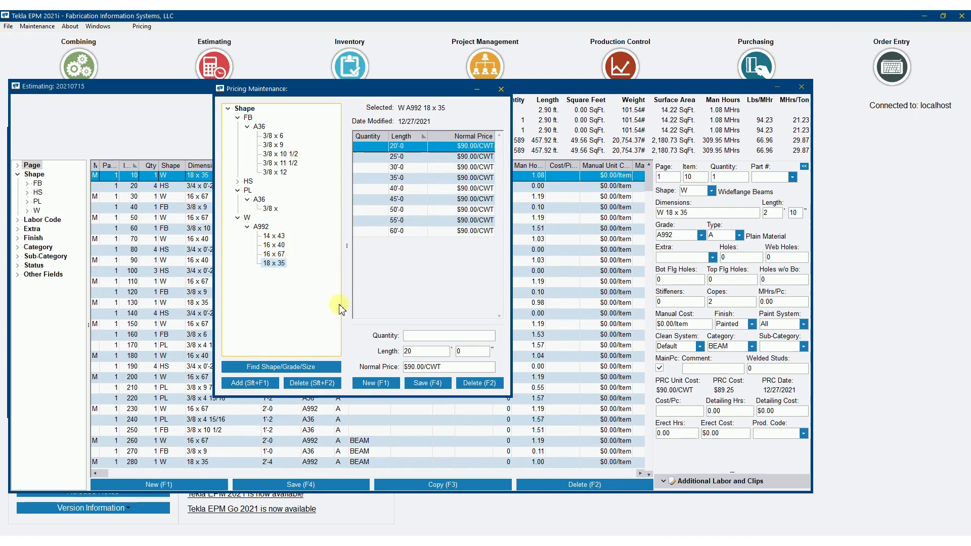
mouse_move(367, 179)
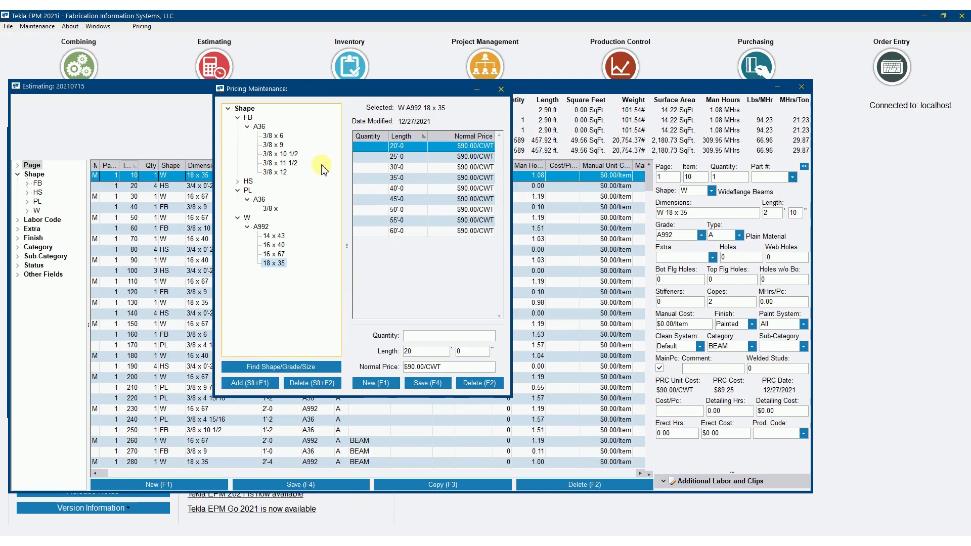
mouse_move(308, 178)
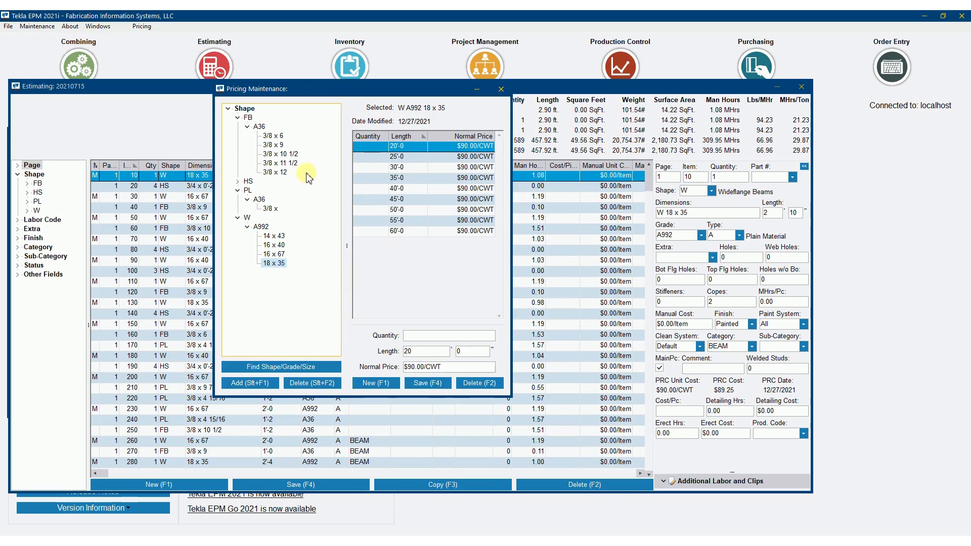